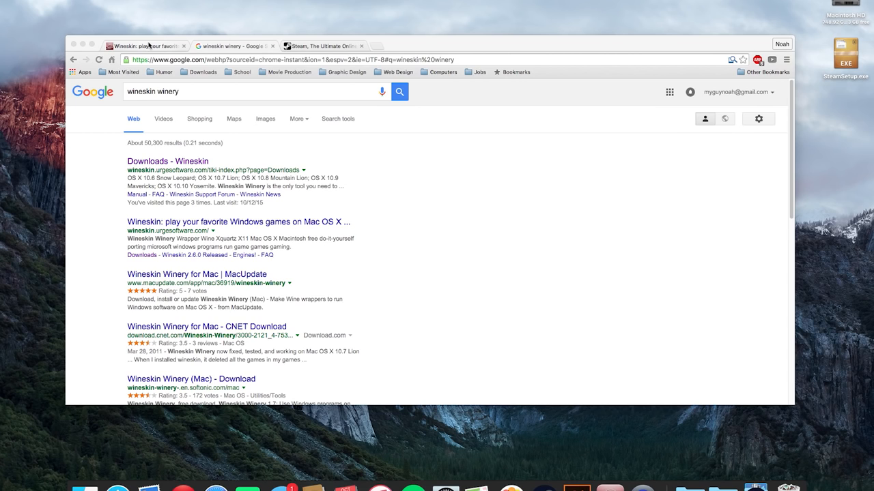
mouse_move(182, 90)
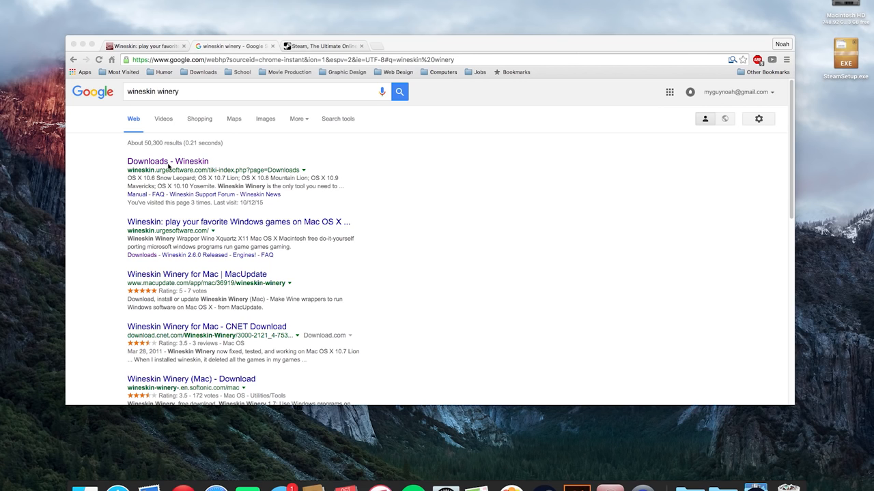
From the search results, reach the Wineskin downloads page and request Wineskin Winery 1.7
click(169, 161)
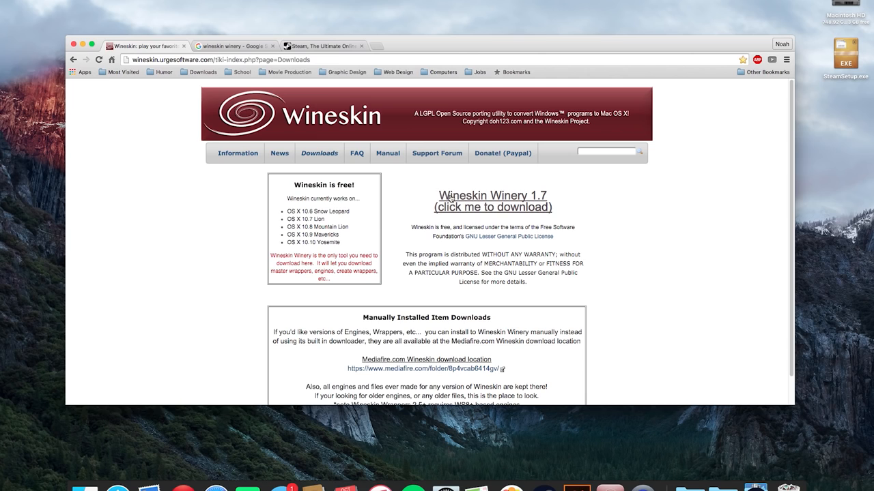
mouse_move(622, 308)
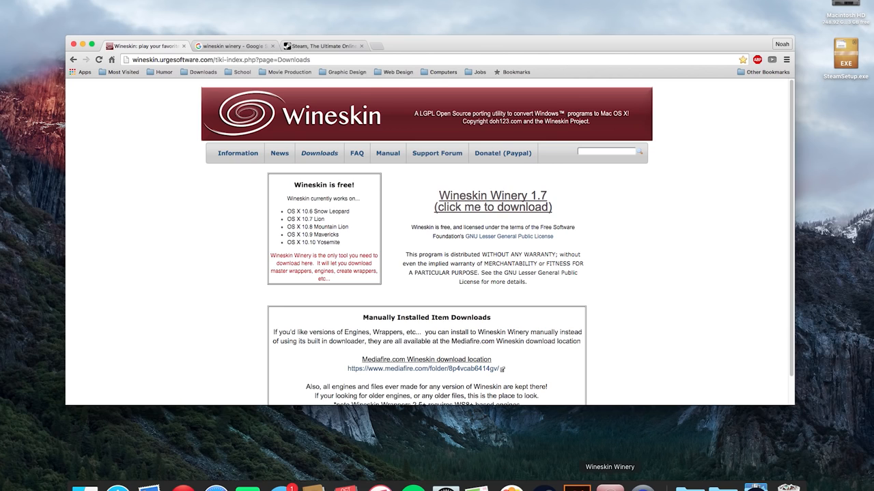
mouse_move(636, 232)
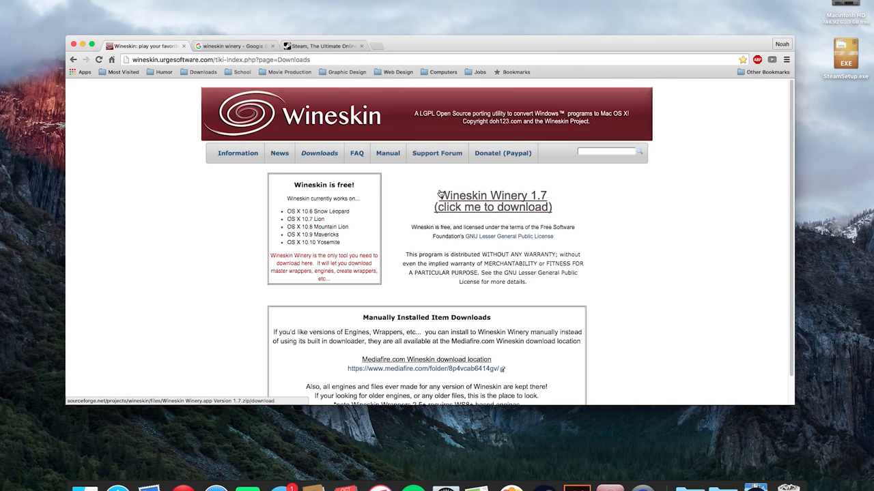
click(491, 202)
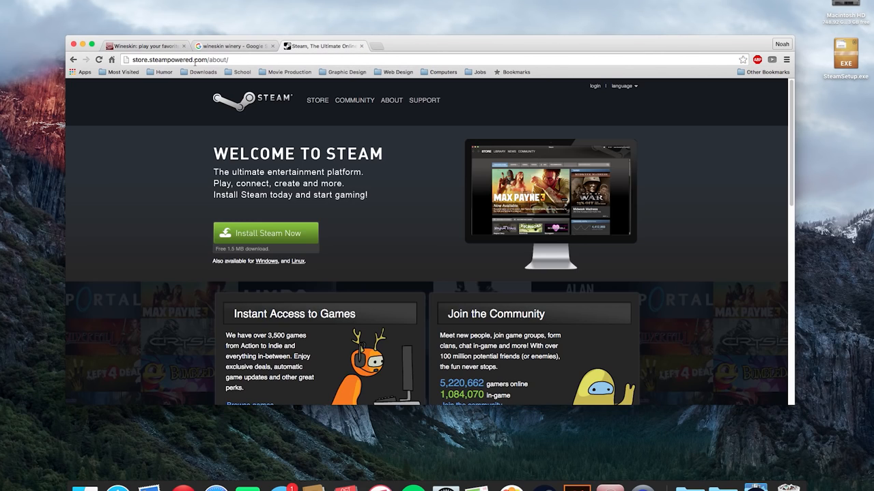
mouse_move(202, 144)
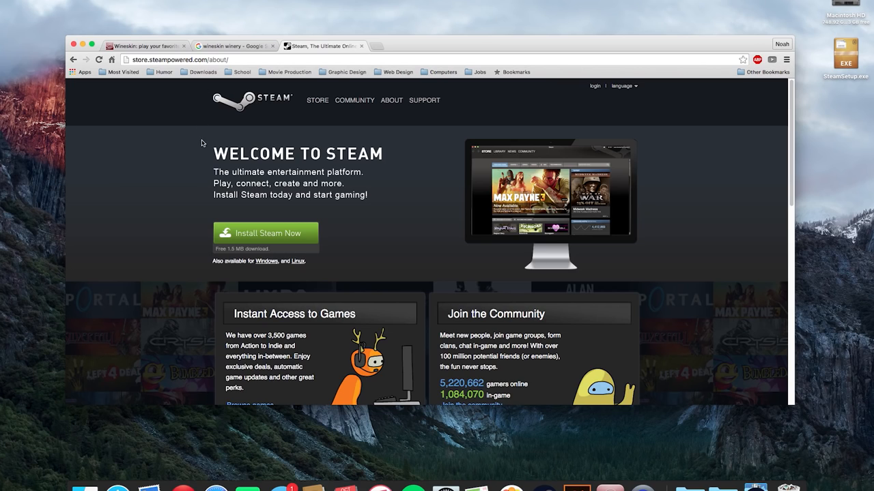
mouse_move(257, 234)
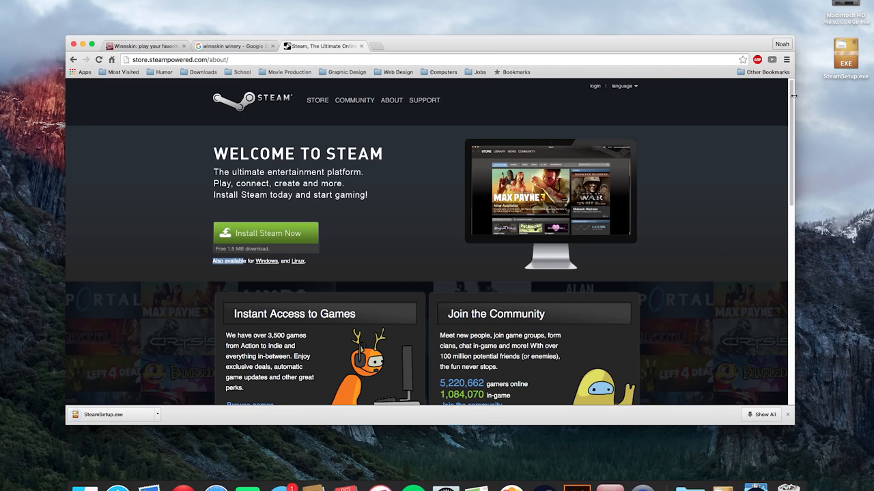
Check the downloaded Windows Steam installer in Chrome's download bar
click(845, 114)
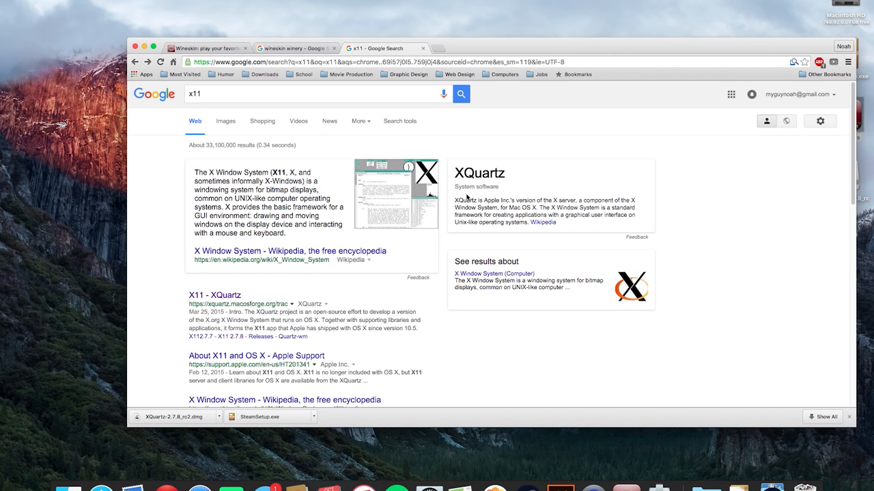
mouse_move(205, 298)
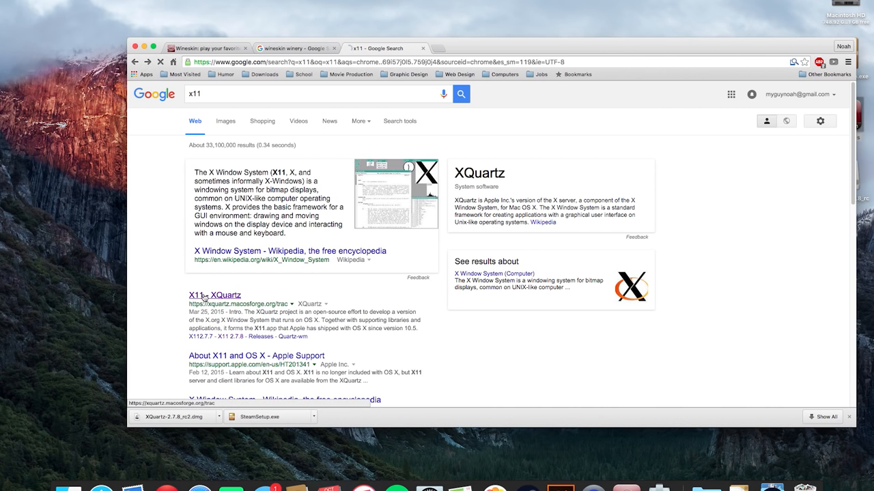
Reach the XQuartz project page from the Google results for x11
click(213, 295)
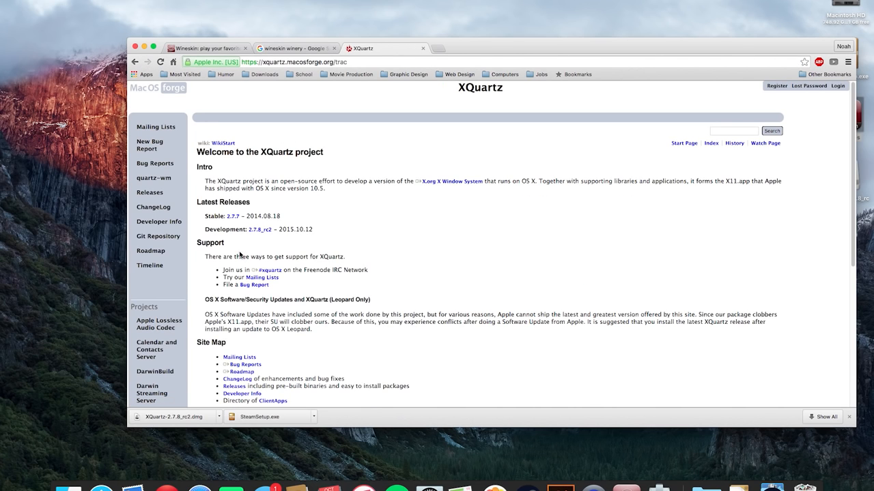
mouse_move(235, 216)
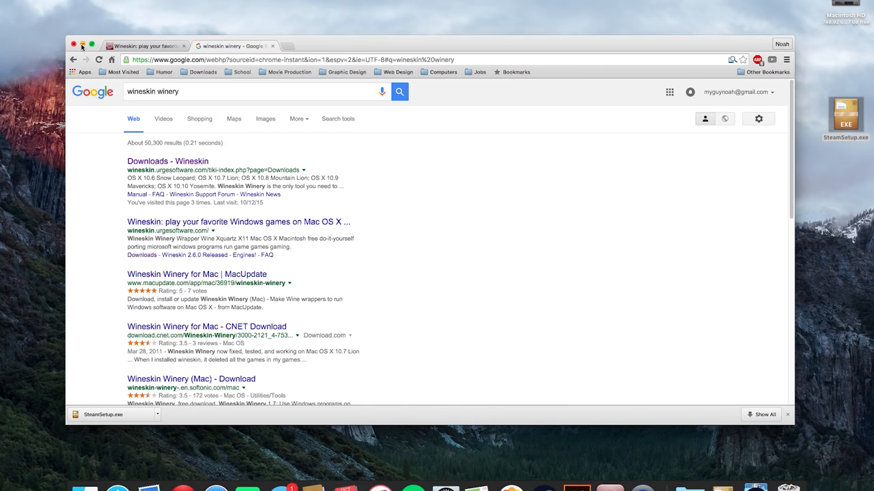
In Wineskin Winery, download and install the WS9Wine1.7.52 engine
click(74, 44)
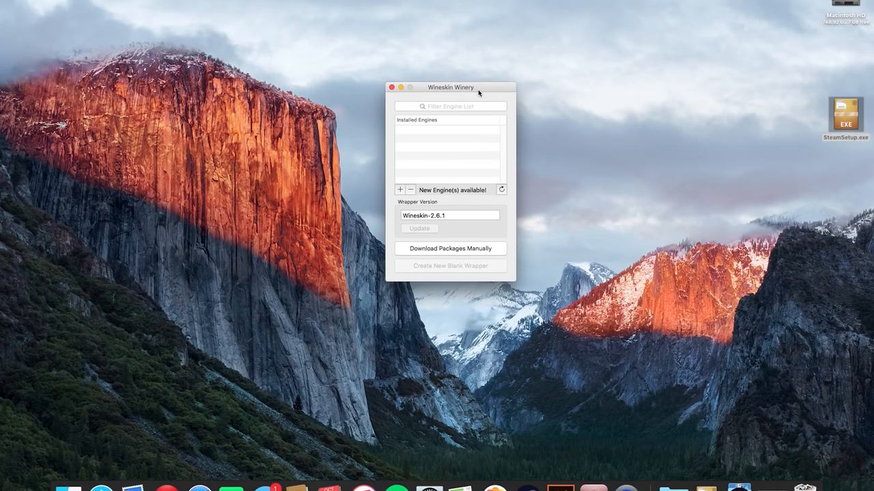
mouse_move(418, 205)
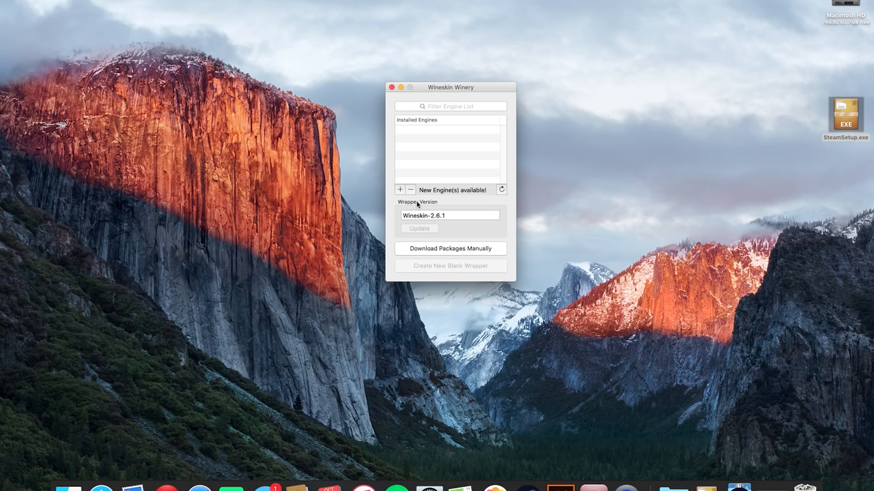
mouse_move(430, 194)
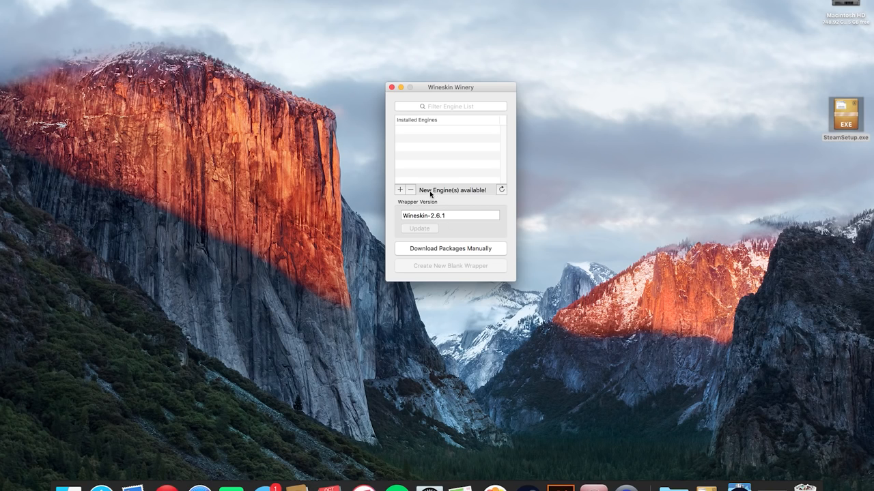
mouse_move(401, 194)
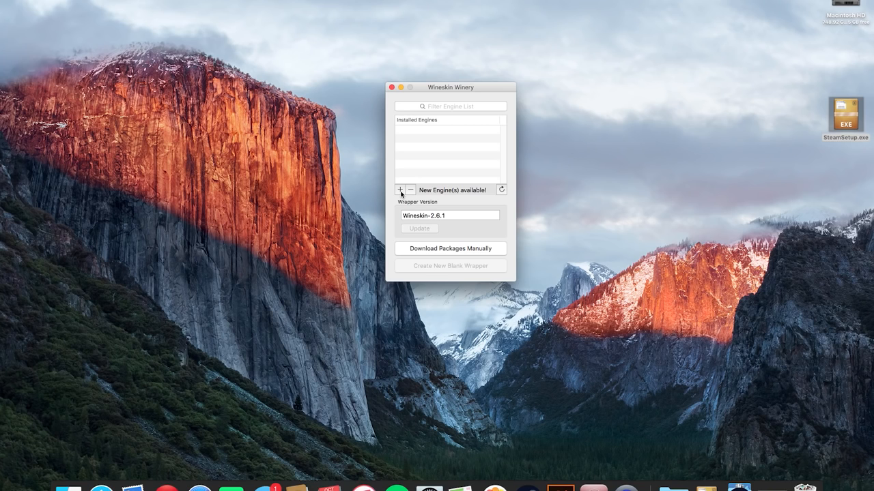
click(400, 190)
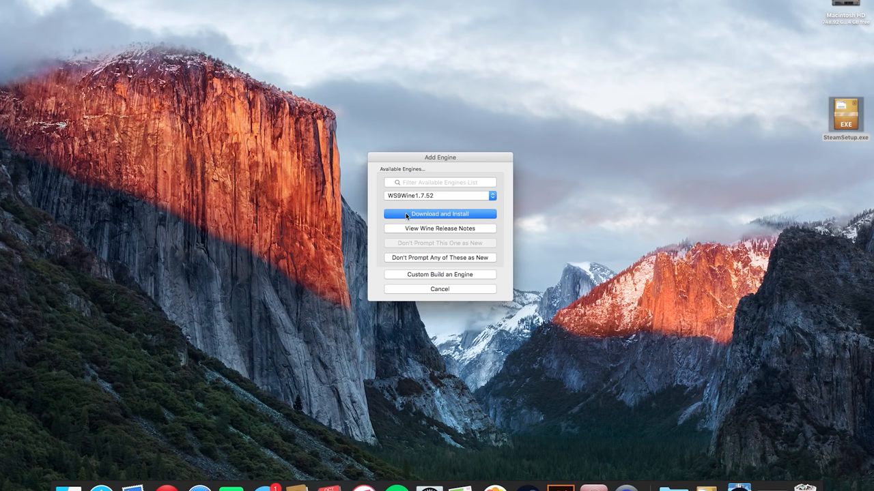
click(439, 213)
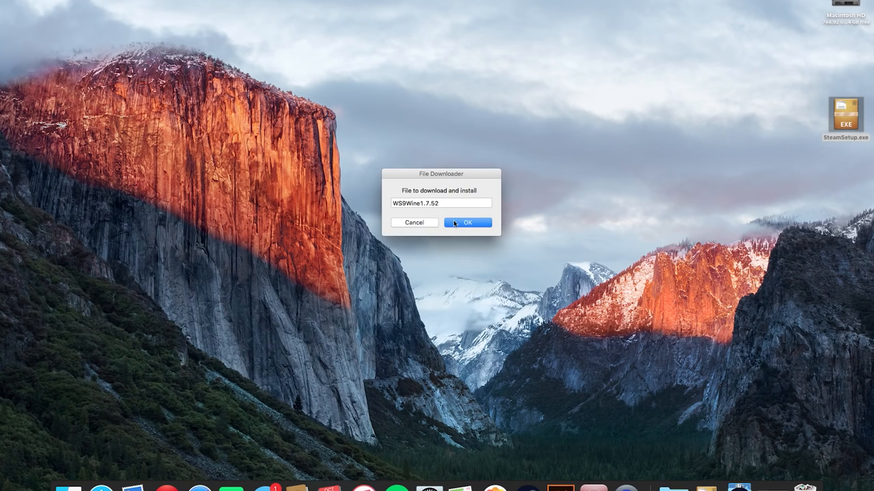
click(467, 222)
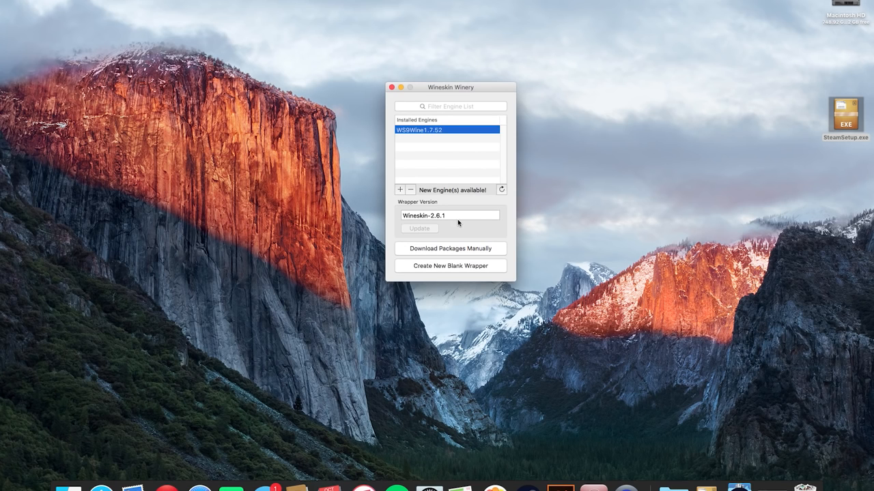
mouse_move(454, 272)
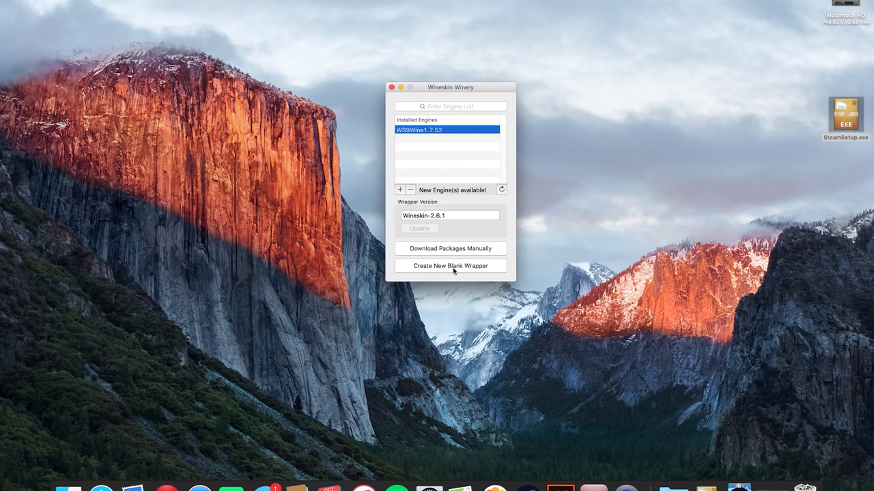
Create a new blank wrapper named 'Steam' using the WS9Wine1.7.52 engine
click(451, 265)
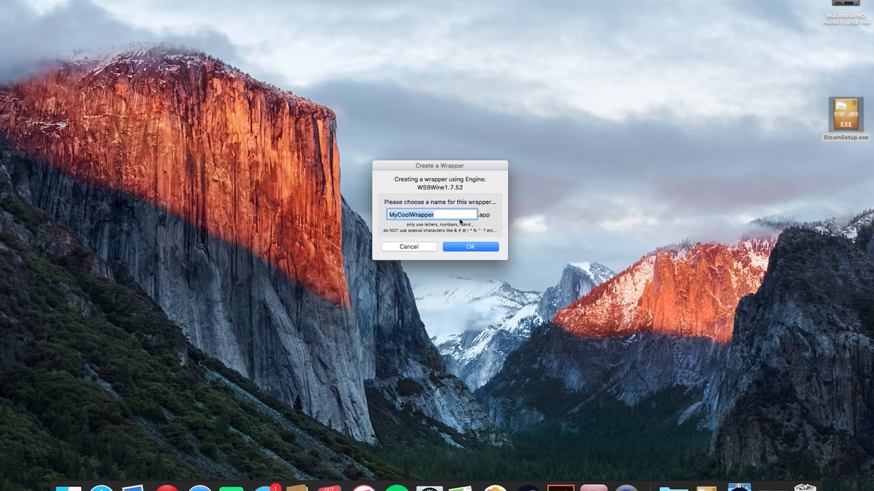
text(Stea)
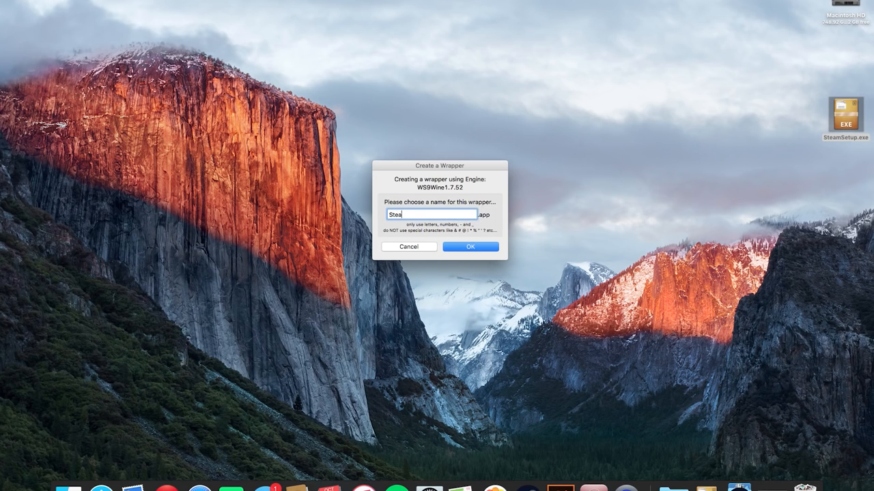
text(m)
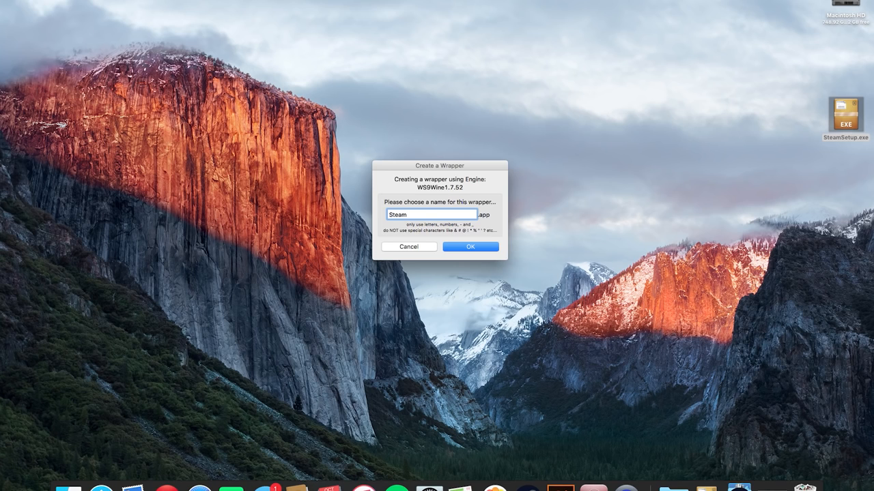
drag(439, 165, 478, 164)
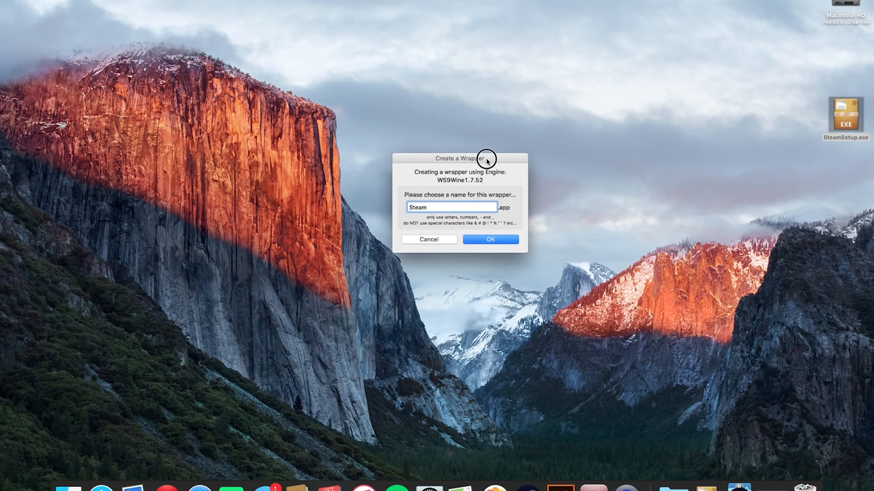
click(490, 239)
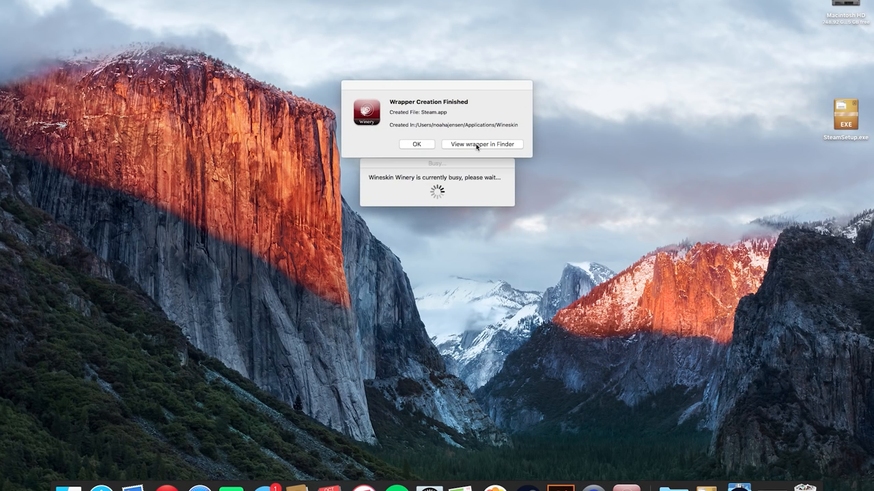
Reveal Steam.app in Finder, try launching it and dismiss the can't-be-opened alert
click(481, 144)
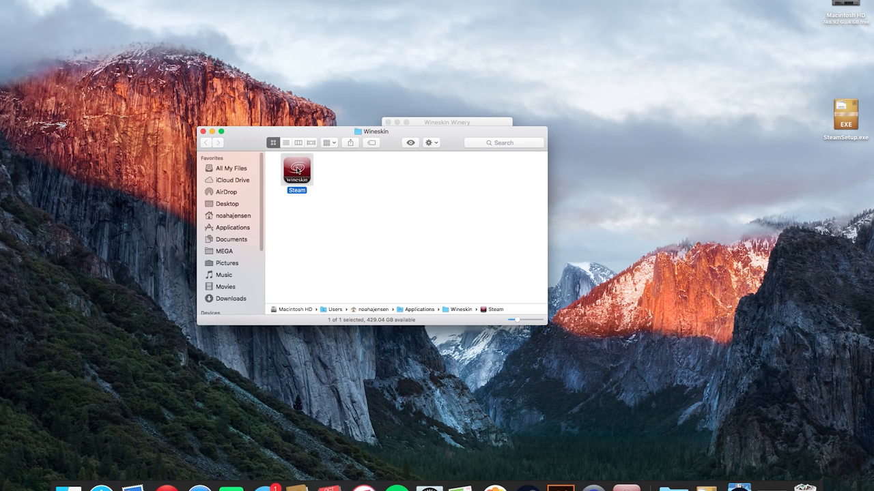
mouse_move(314, 176)
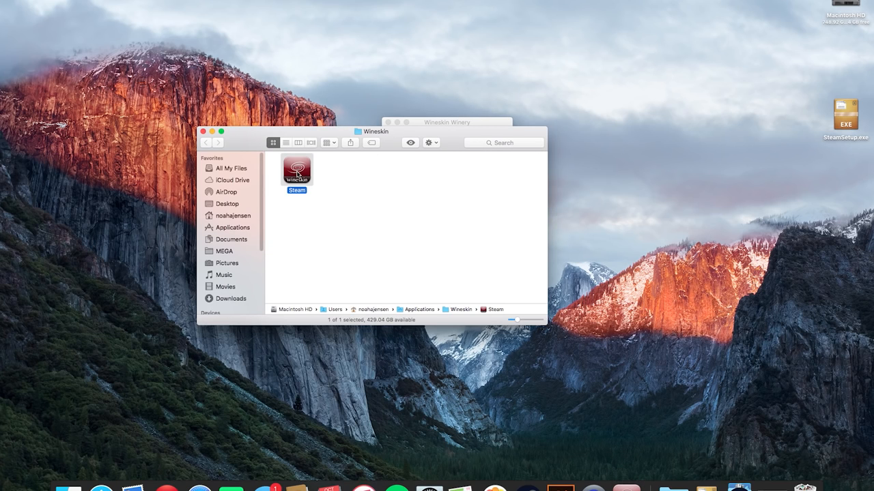
double_click(296, 170)
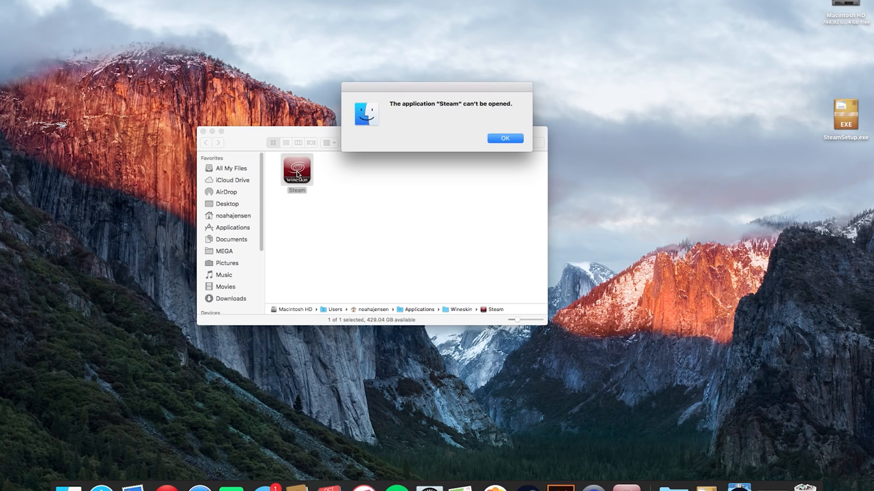
mouse_move(408, 109)
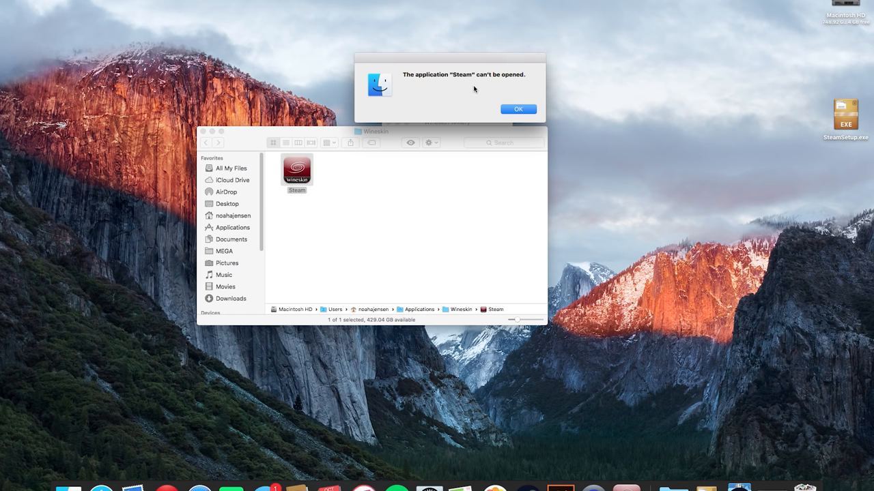
click(519, 109)
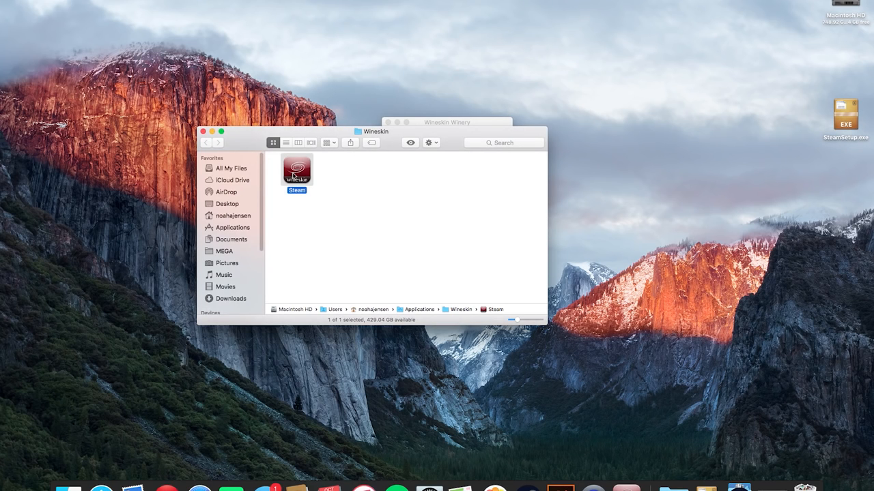
Show the Steam wrapper's package contents (Contents, drive_c, Wineskin)
right_click(296, 169)
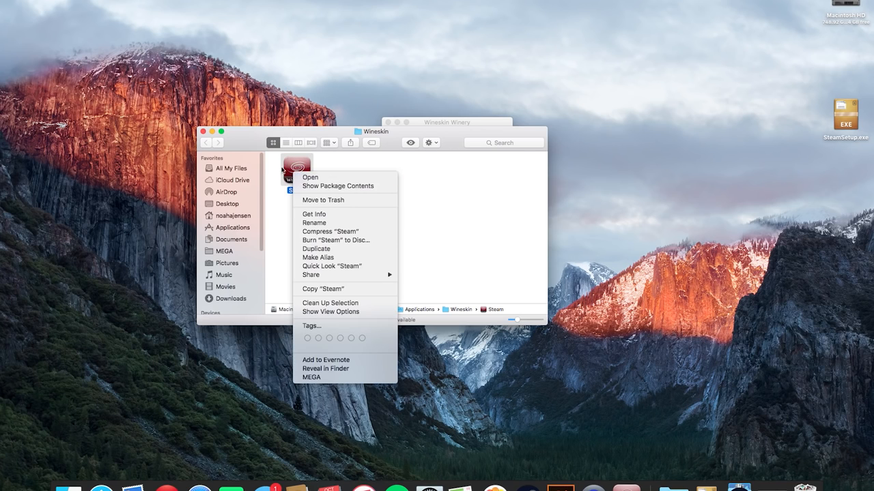
mouse_move(337, 186)
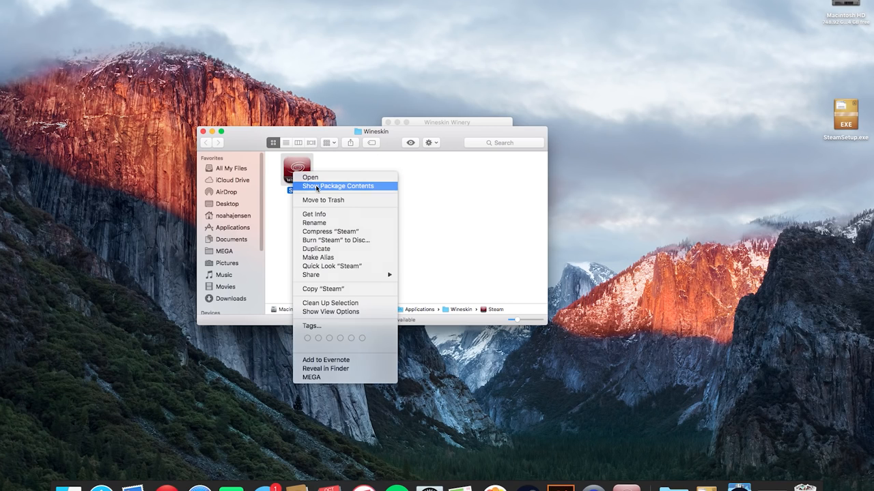
click(339, 186)
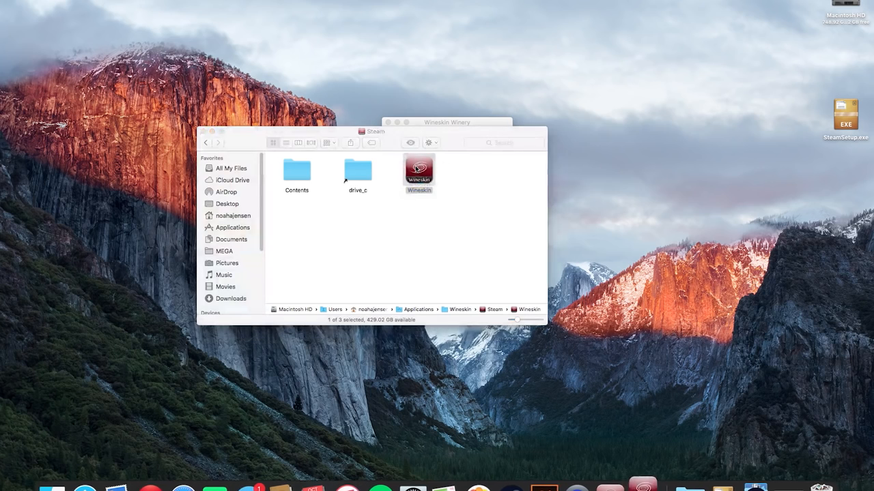
Through Wineskin's Install Software, run SteamSetup.exe from the Desktop as the installer
double_click(419, 172)
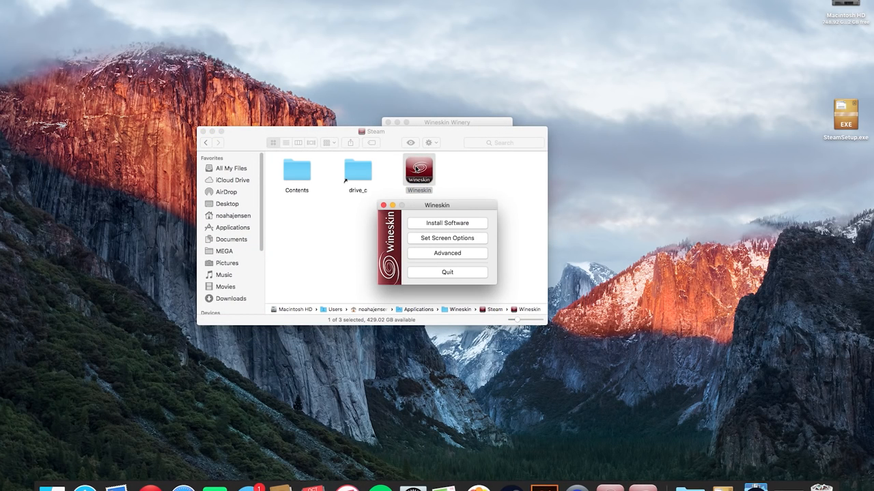
click(446, 223)
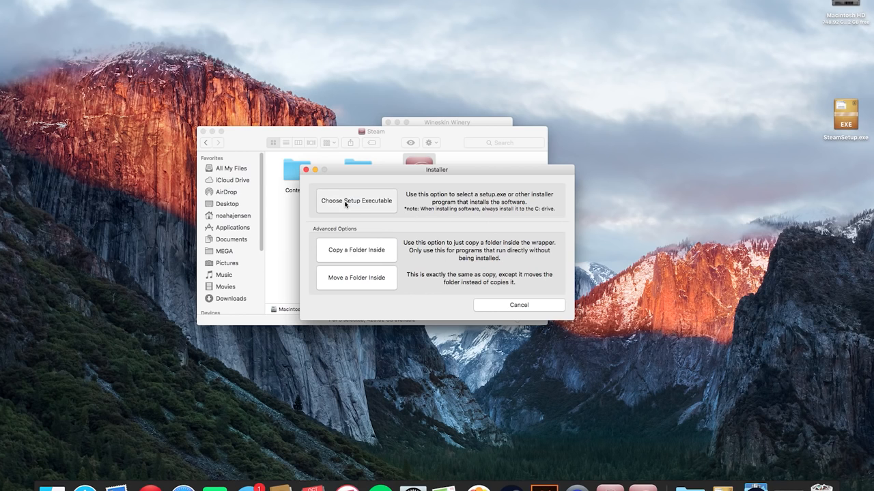
click(355, 201)
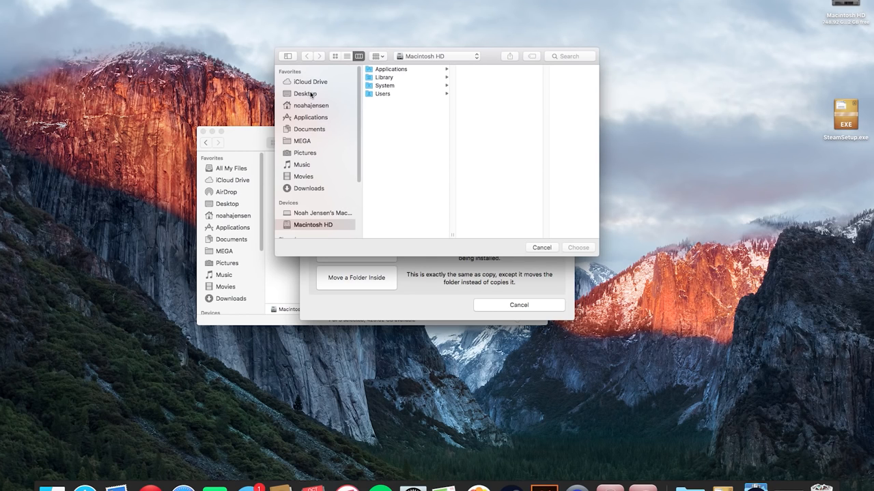
click(305, 93)
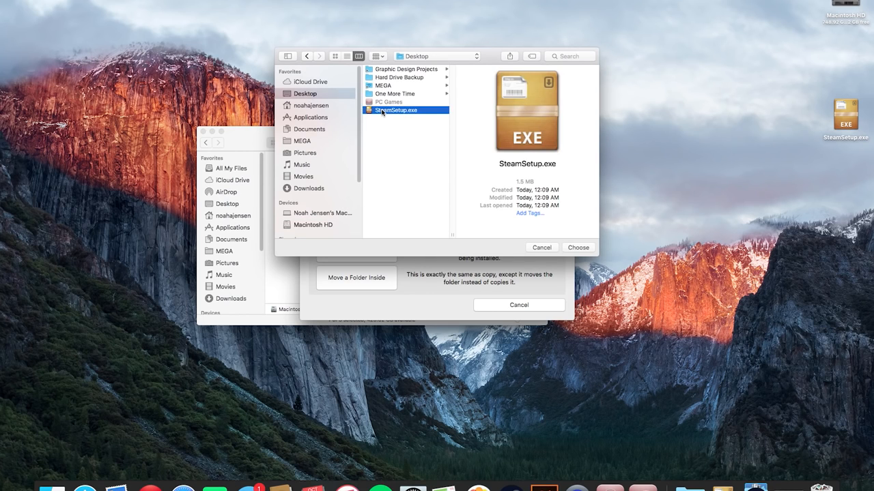
click(577, 247)
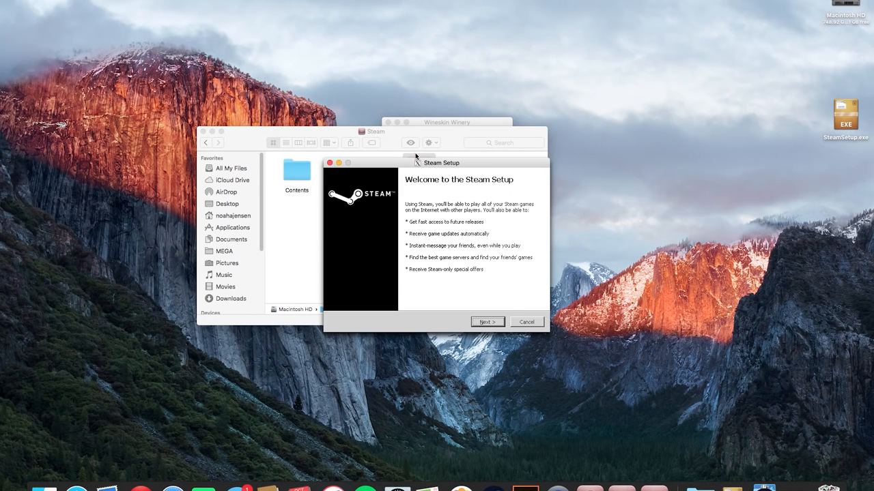
mouse_move(467, 289)
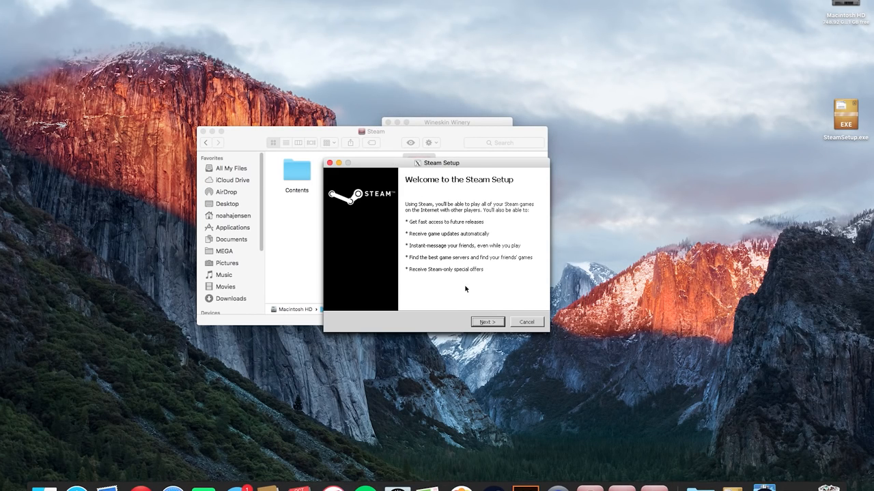
mouse_move(487, 322)
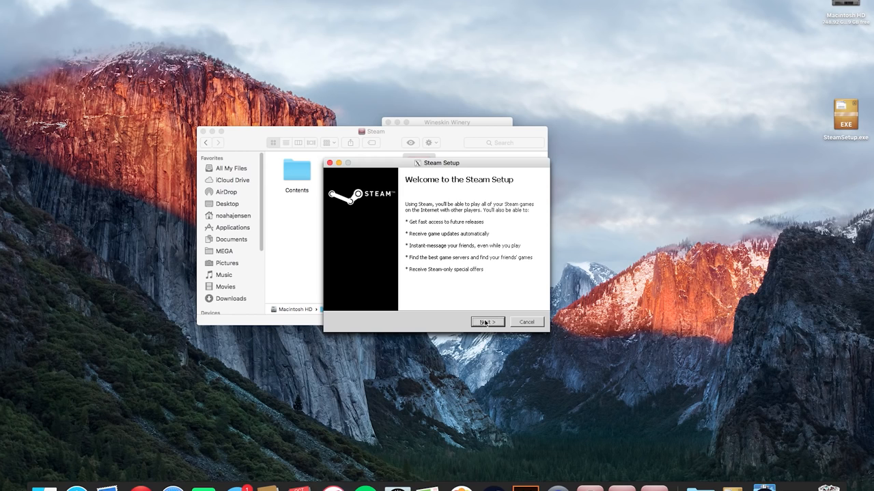
Install Steam with the license accepted, English language and default folder, then finish with Run Steam checked
click(487, 322)
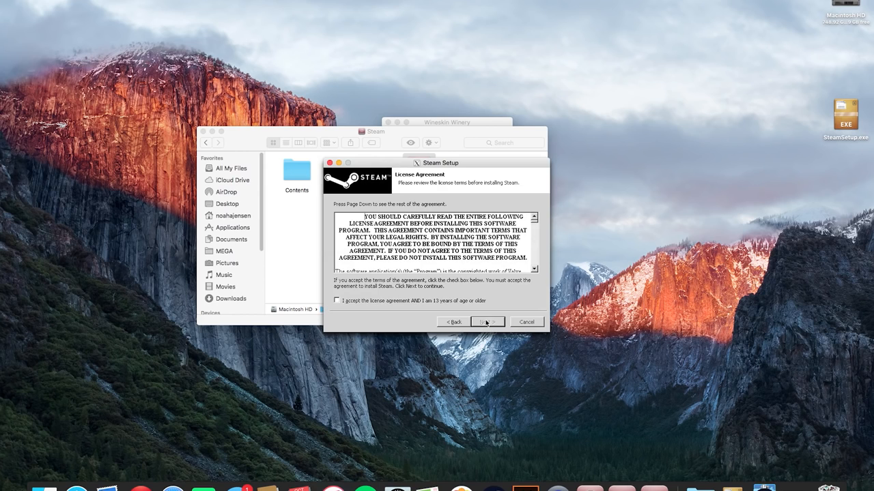
click(486, 322)
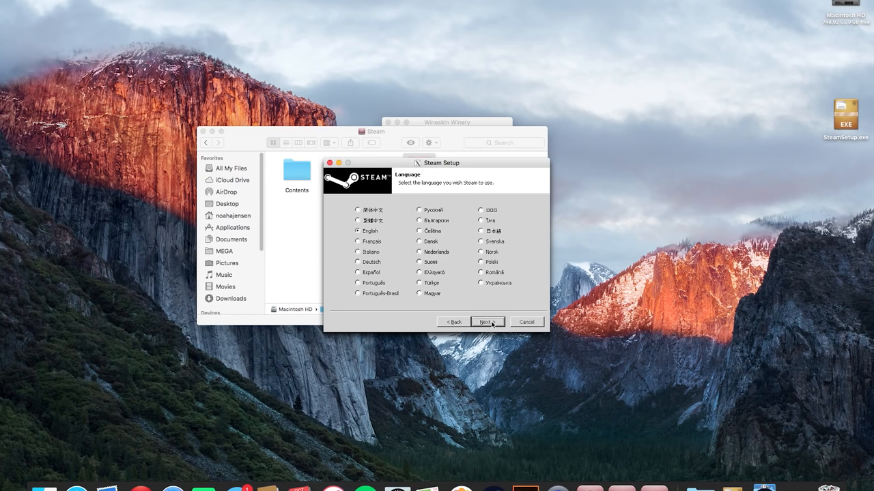
click(486, 323)
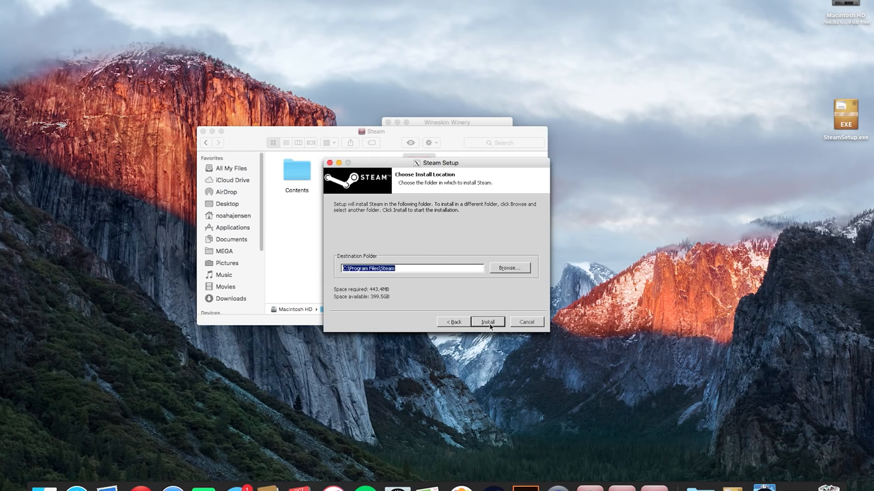
click(487, 322)
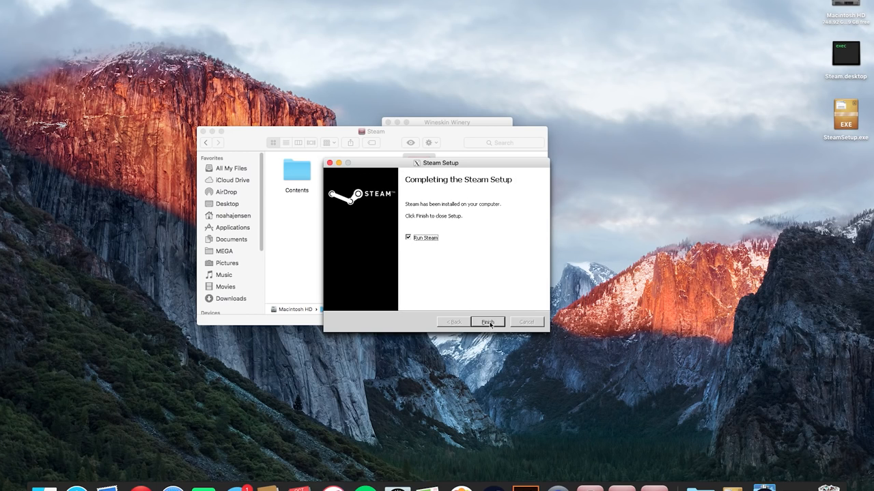
click(487, 322)
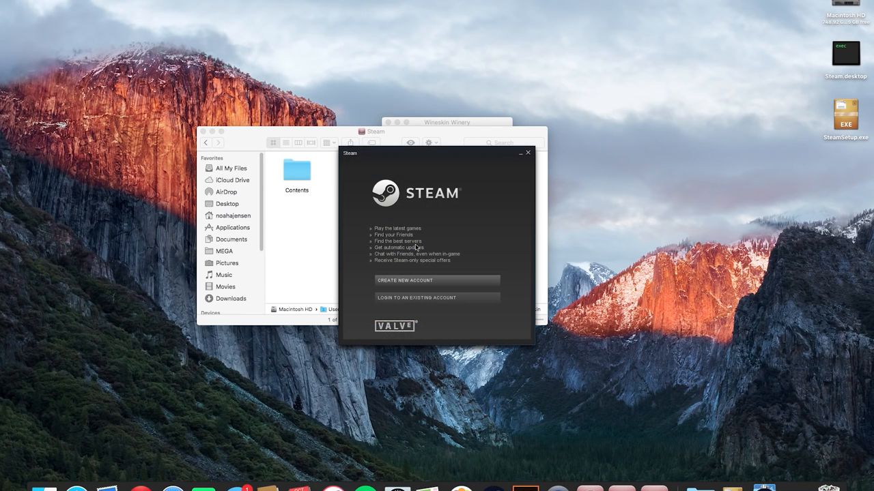
mouse_move(410, 227)
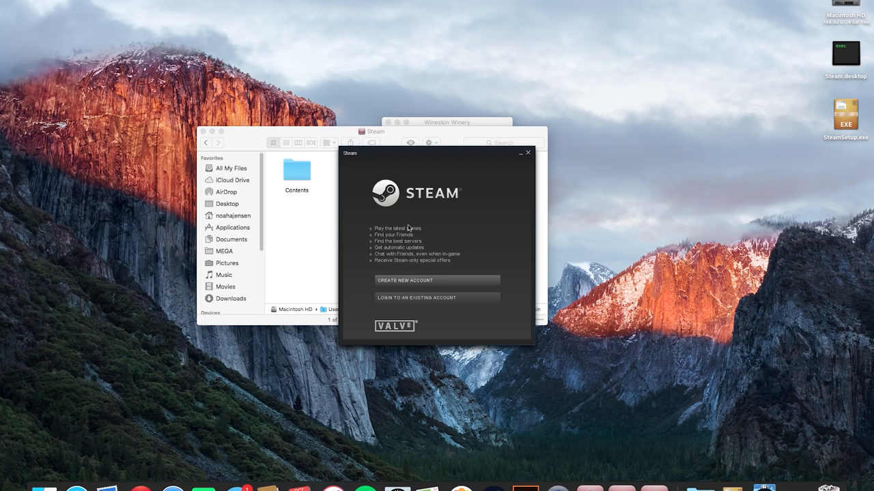
mouse_move(372, 248)
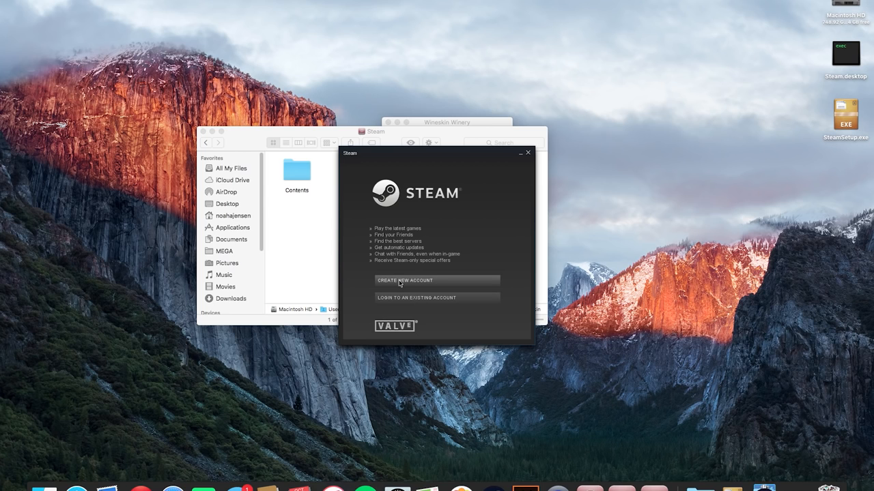
mouse_move(418, 308)
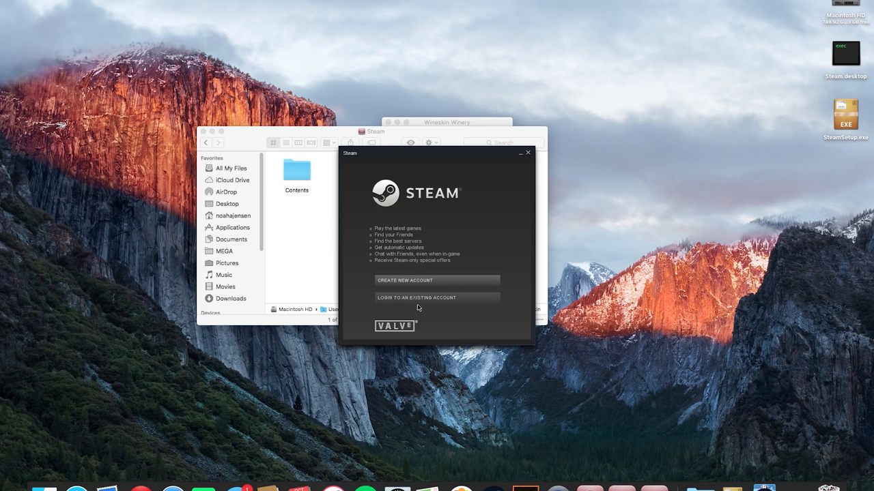
Choose to log in to an existing Steam account from the first-run welcome window
click(415, 297)
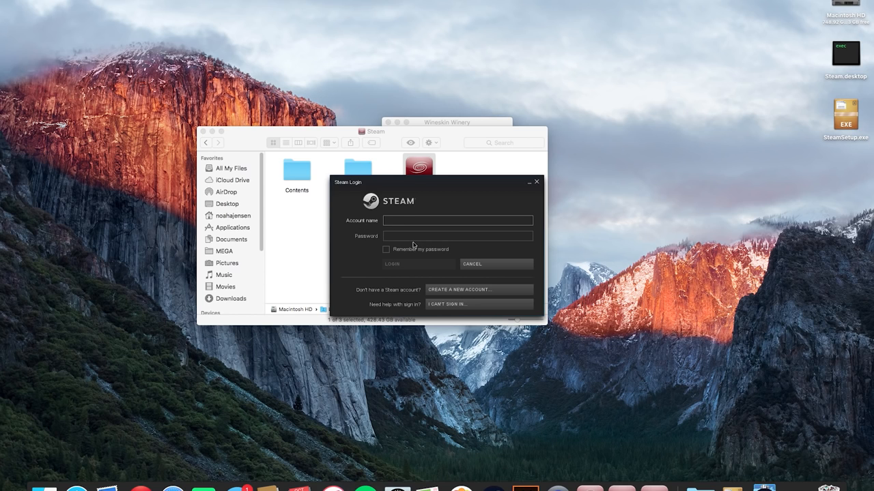
click(457, 221)
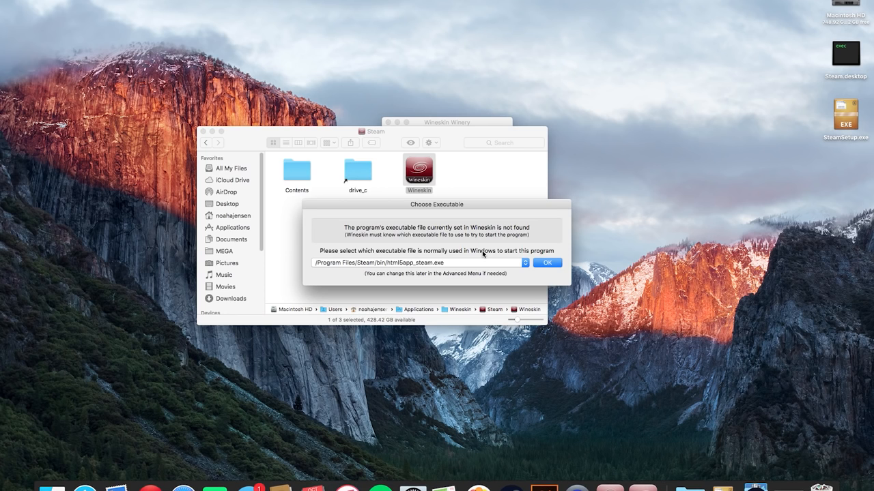
mouse_move(437, 249)
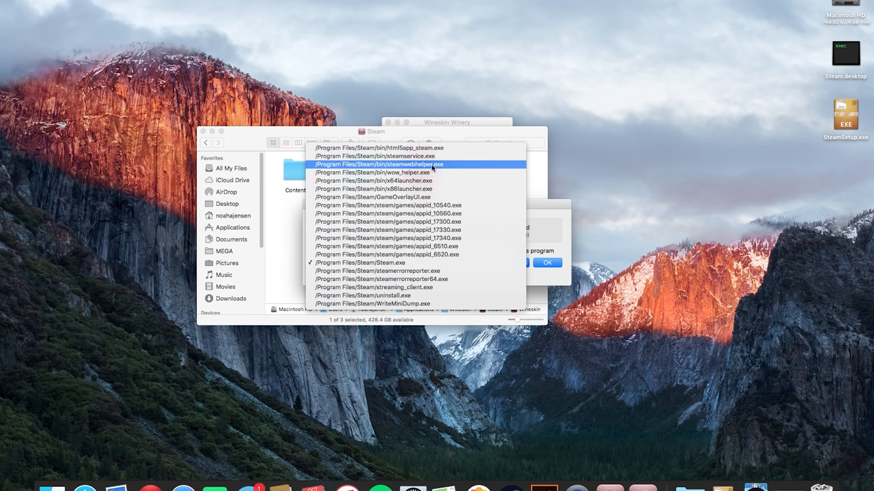
Set /Program Files/Steam/Steam.exe as the wrapper's startup executable
click(363, 262)
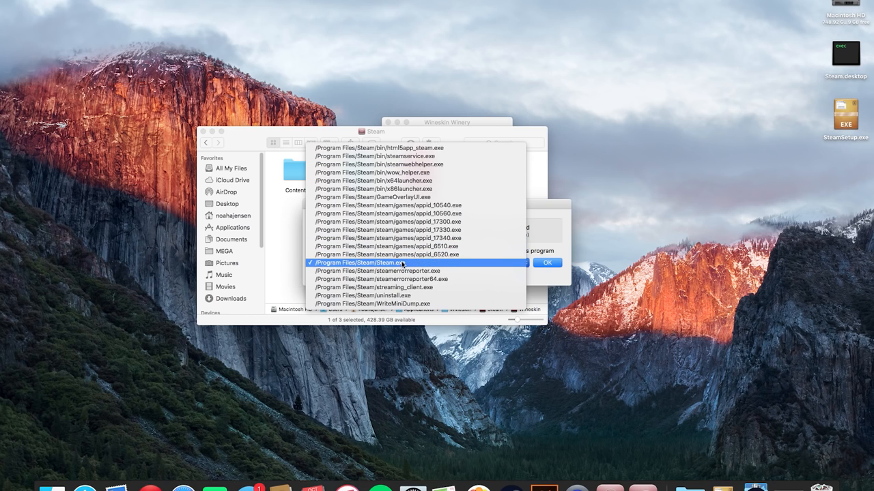
click(393, 213)
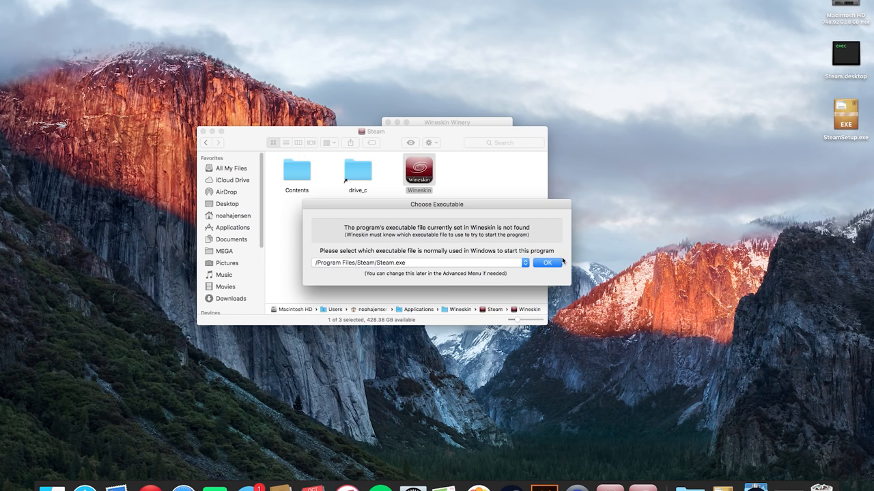
click(546, 263)
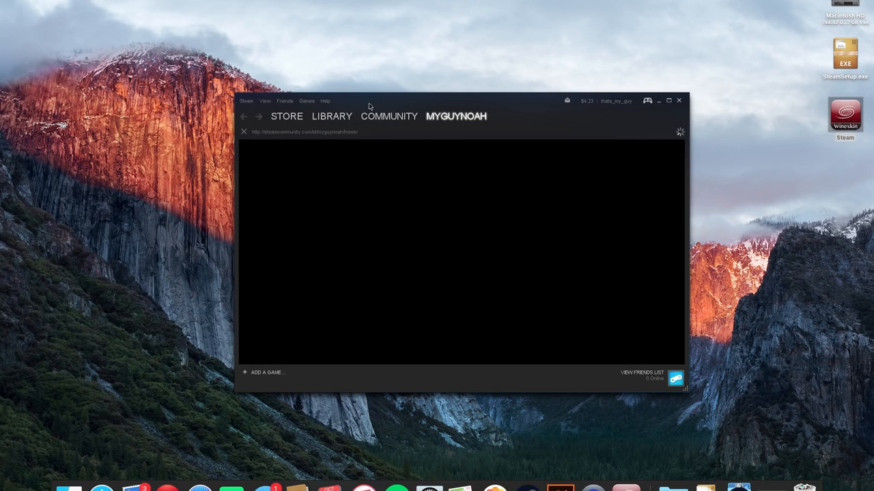
Show the owned games list in the Library and select Cities XL Platinum
click(332, 116)
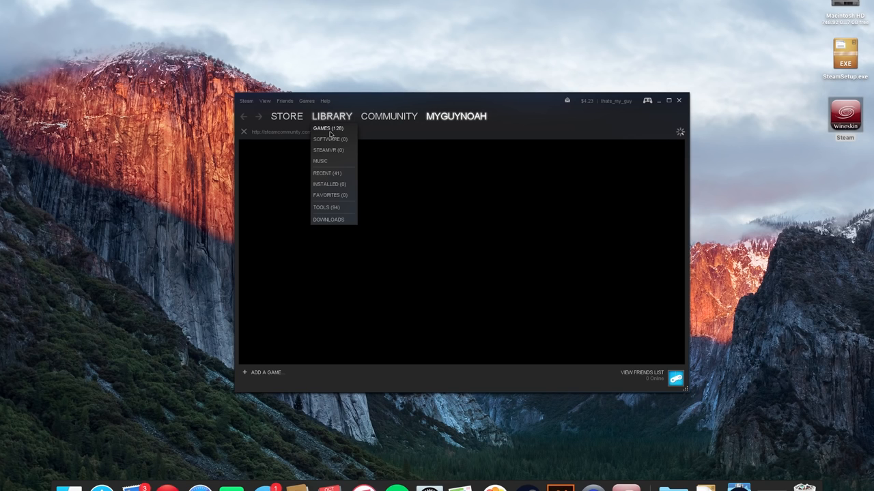
click(327, 128)
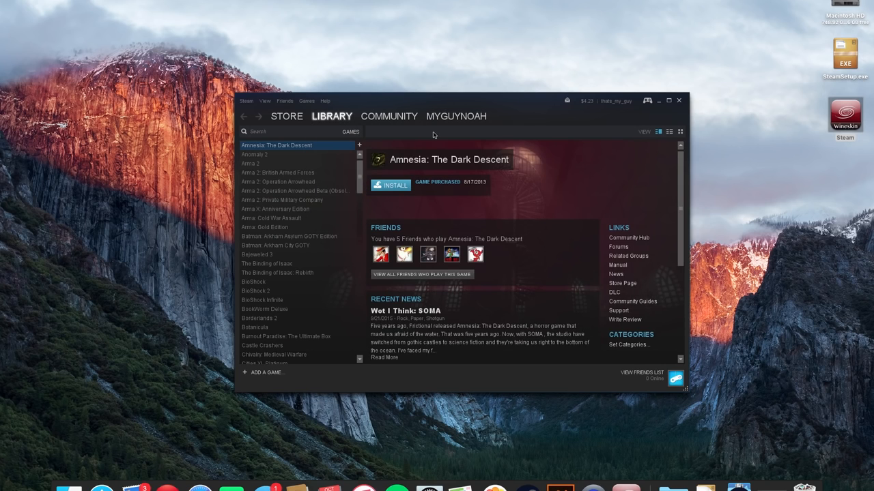
scroll(down, 3)
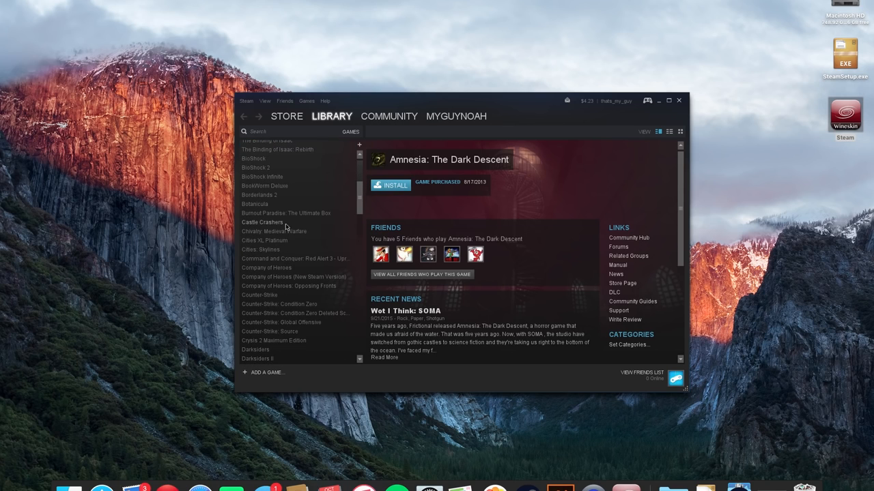
click(265, 241)
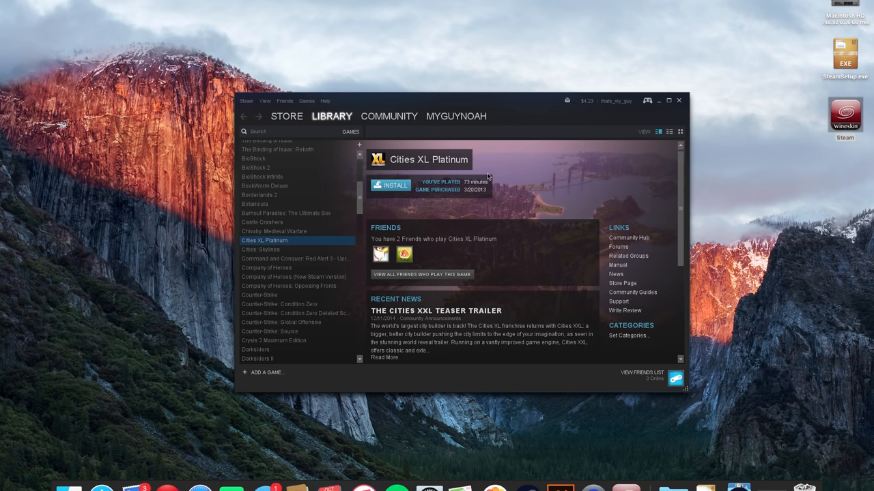
mouse_move(360, 198)
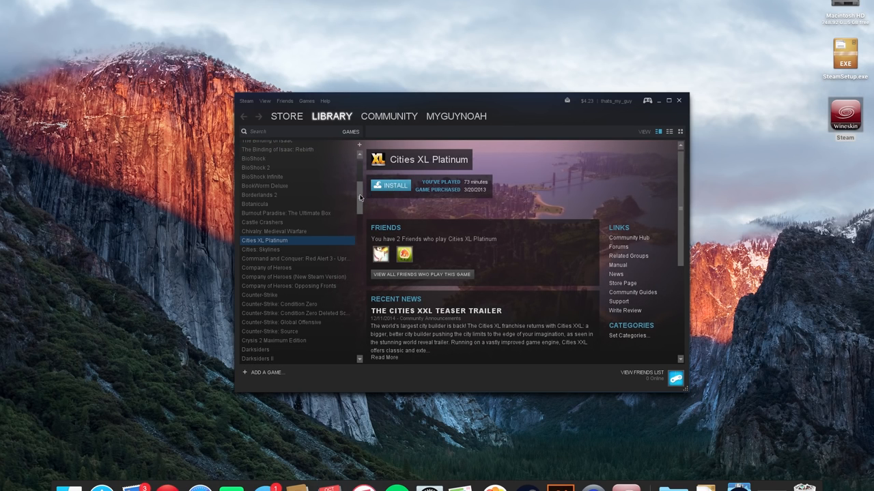
scroll(down, 3)
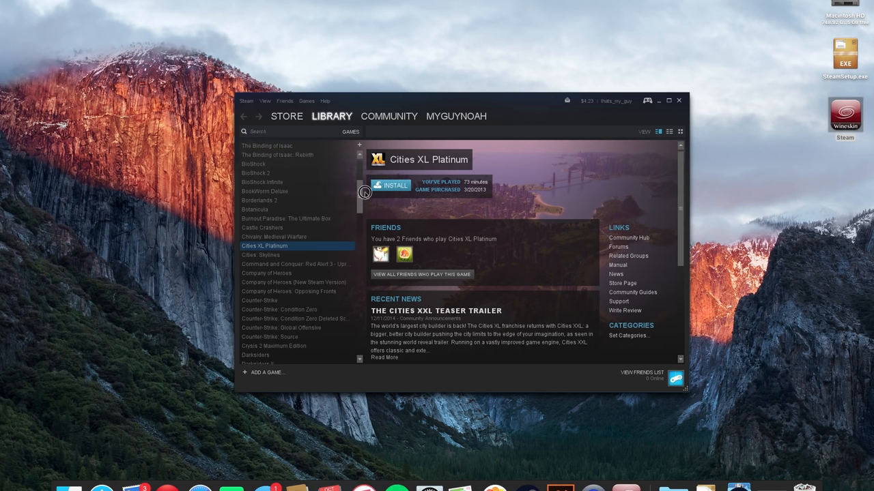
scroll(down, 3)
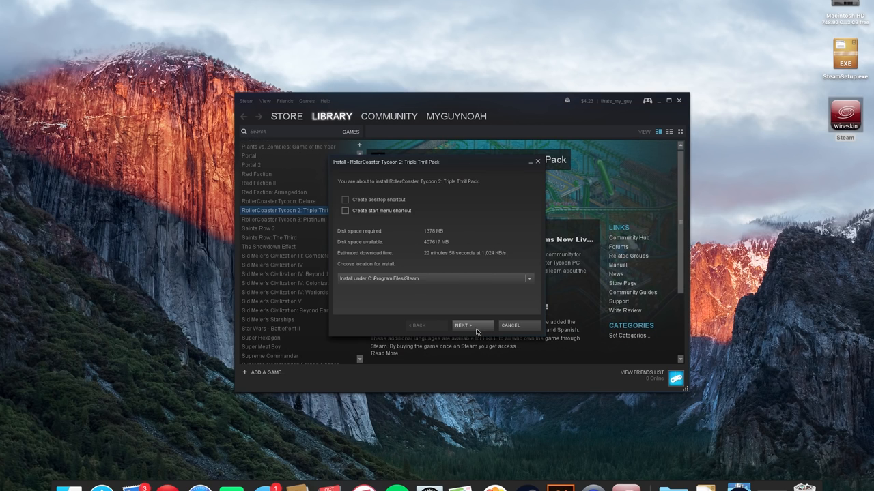
Confirm the Install RollerCoaster Tycoon 2: Triple Thrill Pack wizard with NEXT
click(473, 325)
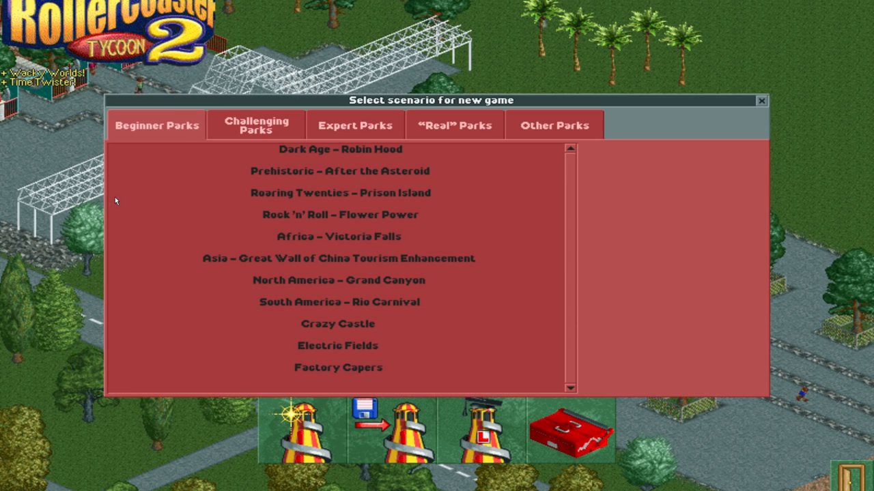
Dismiss the Select scenario window to reach the title screen's game menu
click(338, 149)
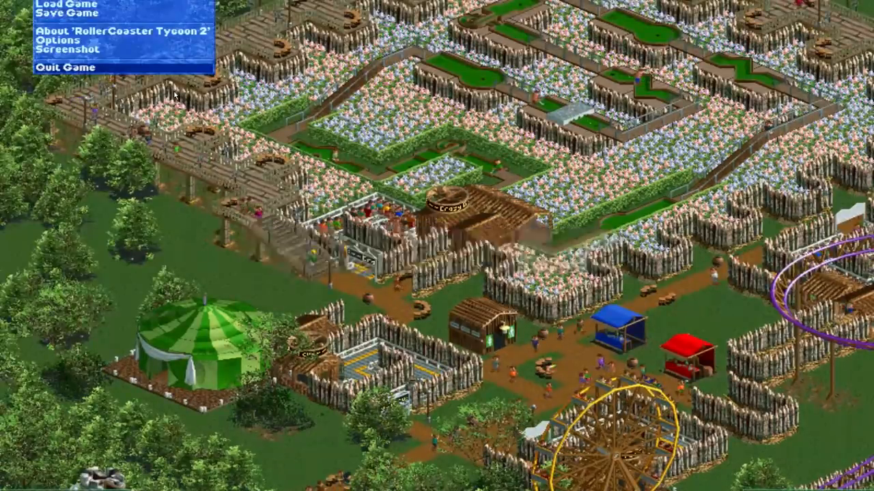
Quit RollerCoaster Tycoon 2, close the leftover Wineskin window and reopen Steam from the desktop
click(63, 67)
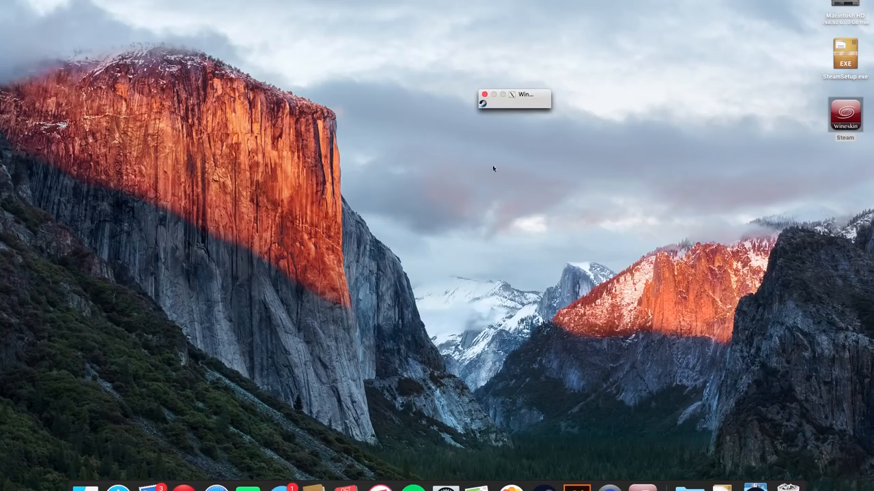
mouse_move(483, 107)
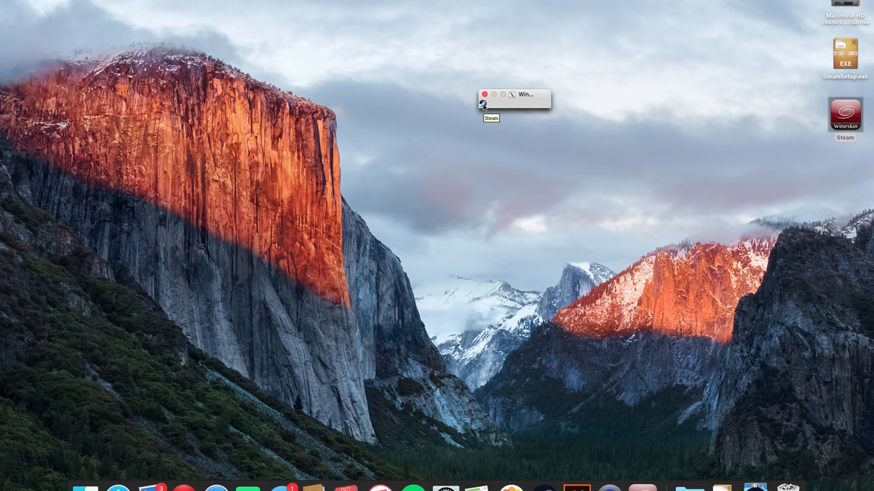
click(486, 104)
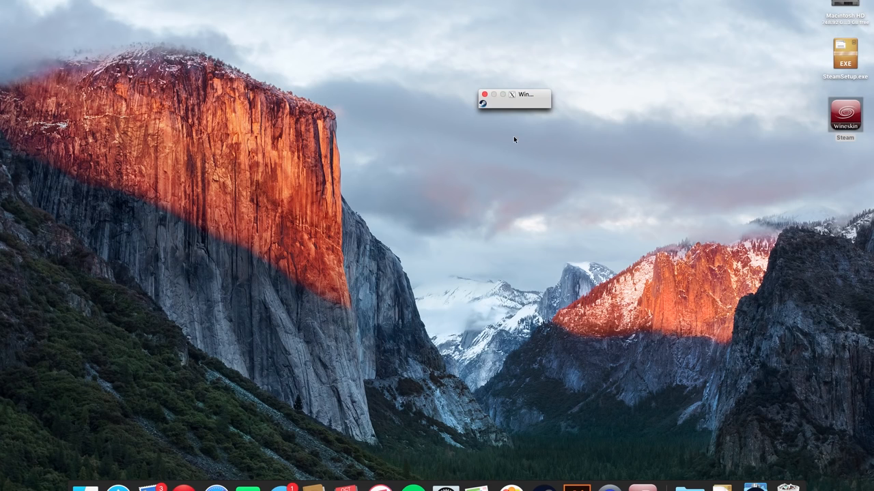
click(483, 94)
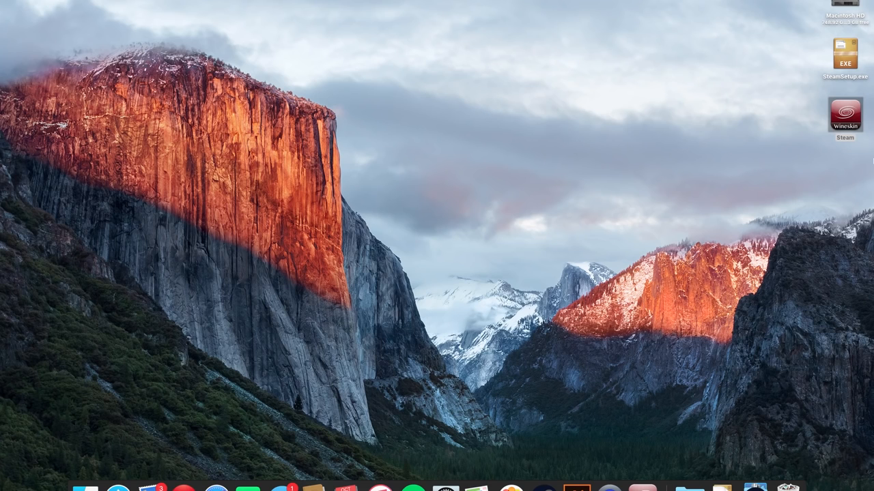
right_click(643, 489)
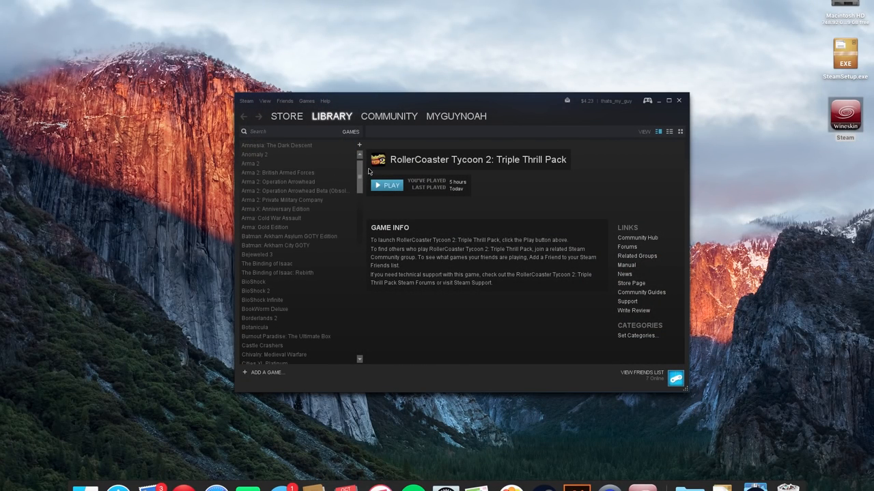
scroll(down, 3)
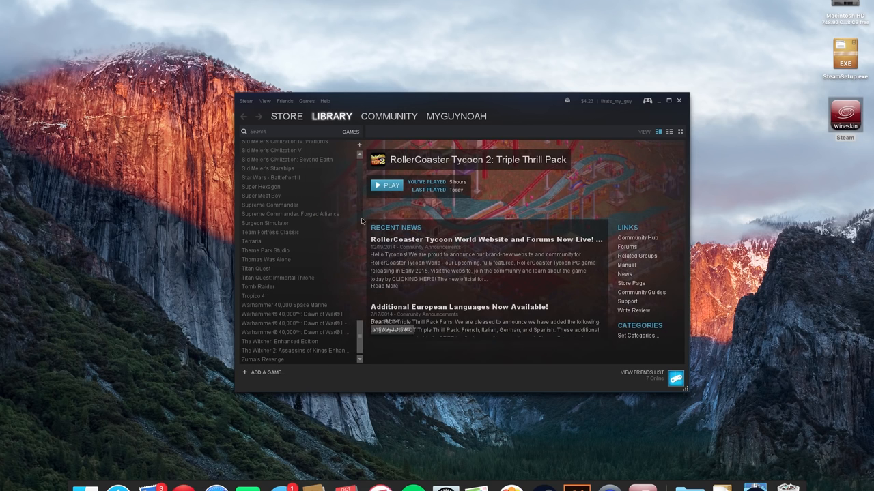
scroll(down, 3)
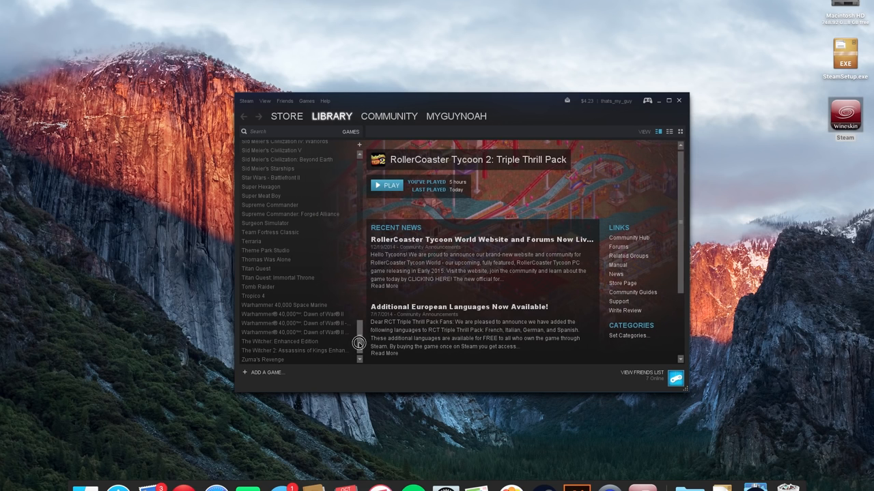
drag(359, 344, 363, 175)
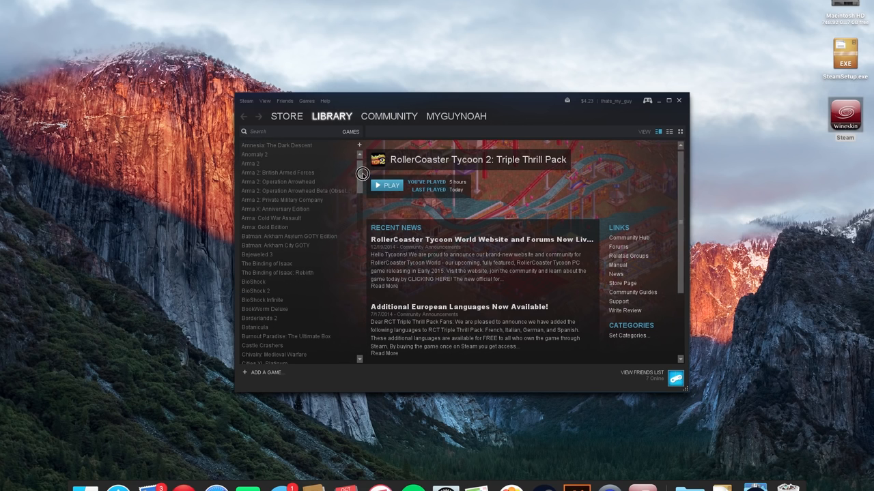
scroll(down, 3)
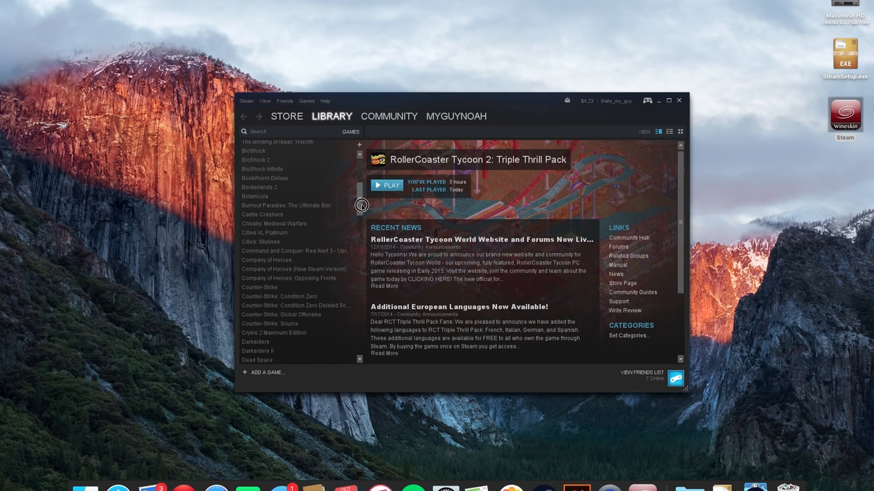
scroll(down, 3)
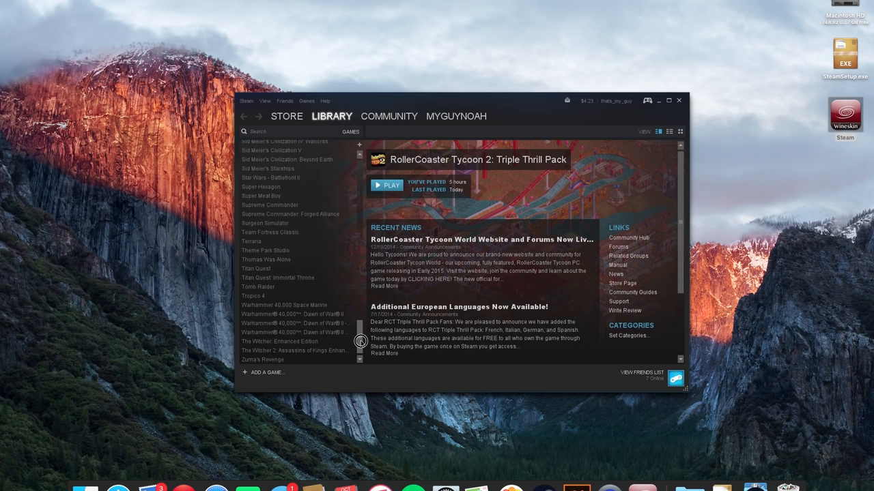
mouse_move(546, 462)
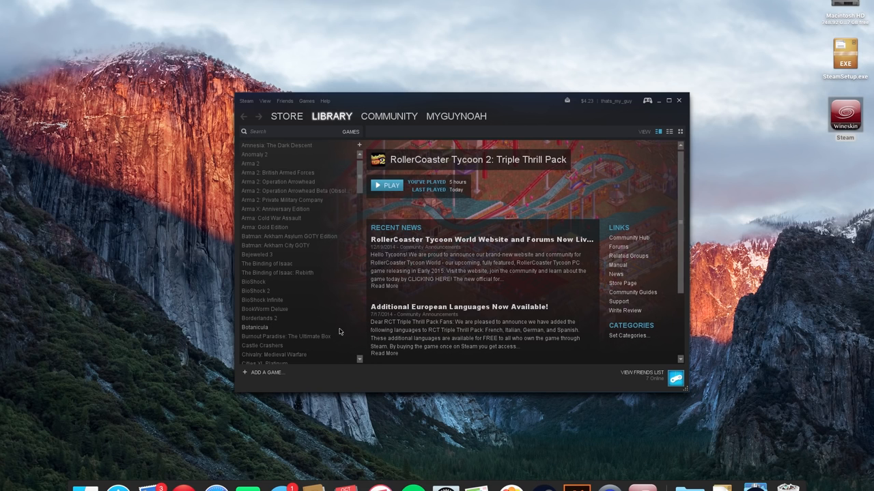
click(287, 116)
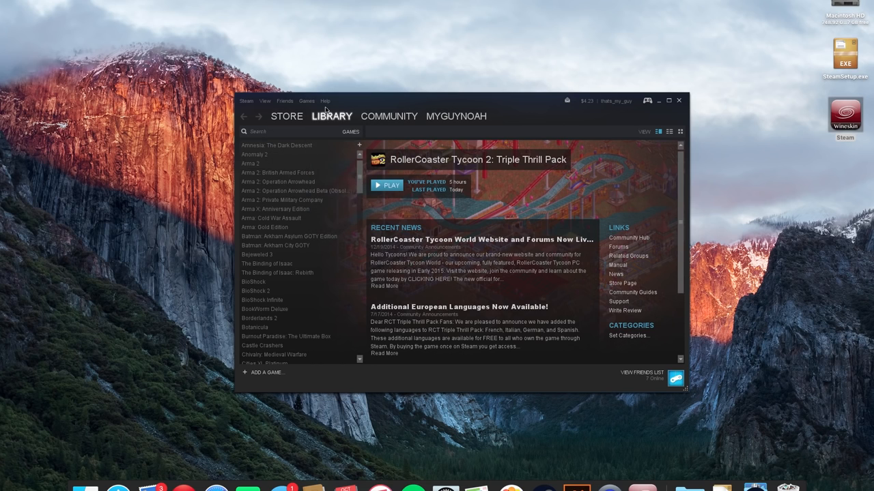
click(332, 116)
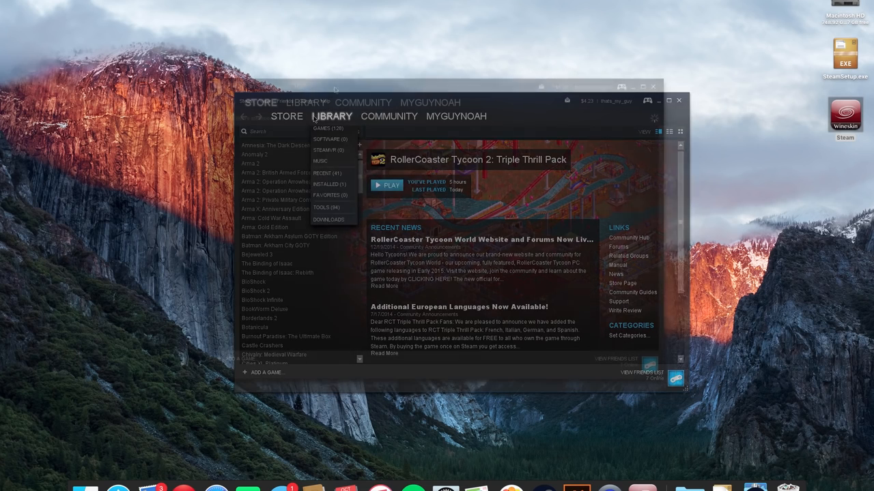
Return from Store to the Library page and scroll the games list to the Counter-Strike titles
click(261, 102)
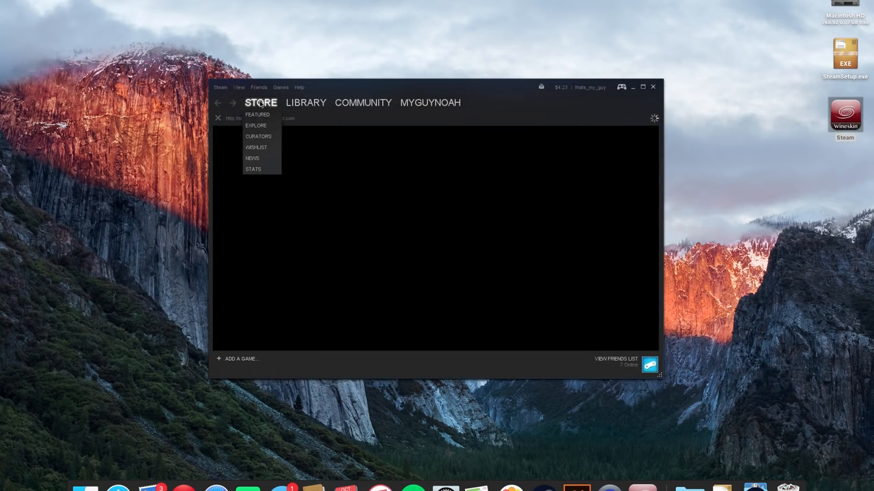
click(305, 103)
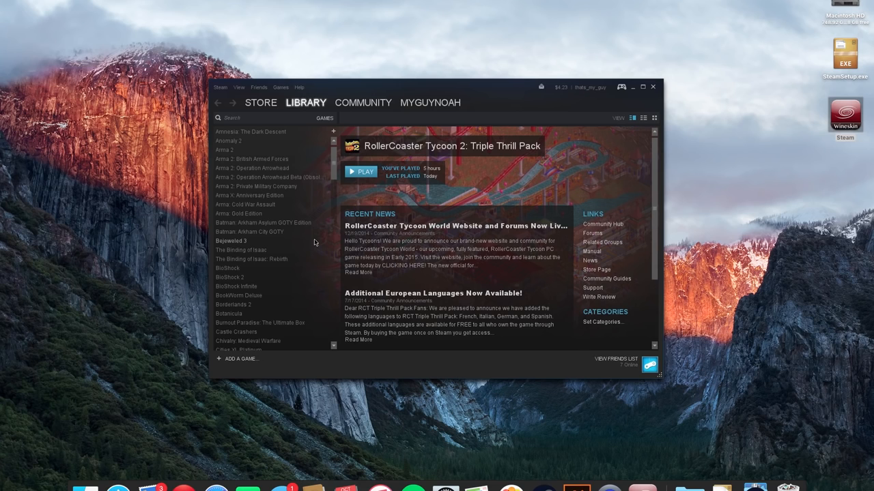
scroll(down, 3)
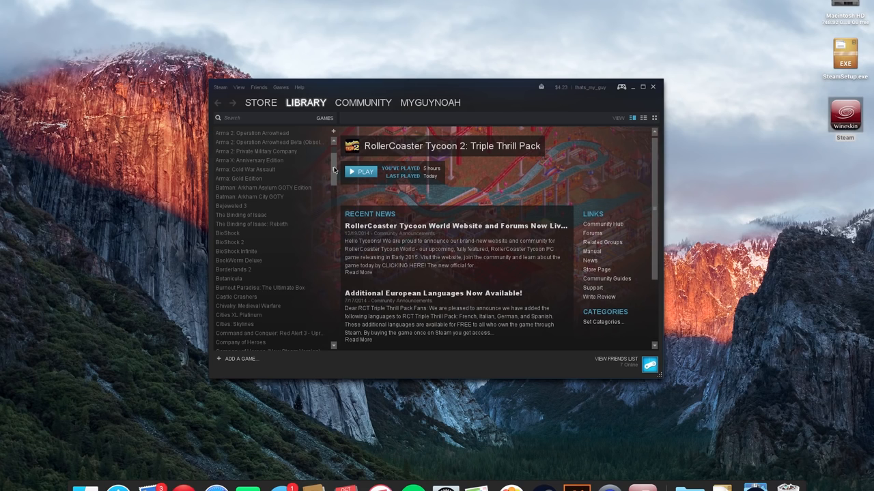
scroll(down, 3)
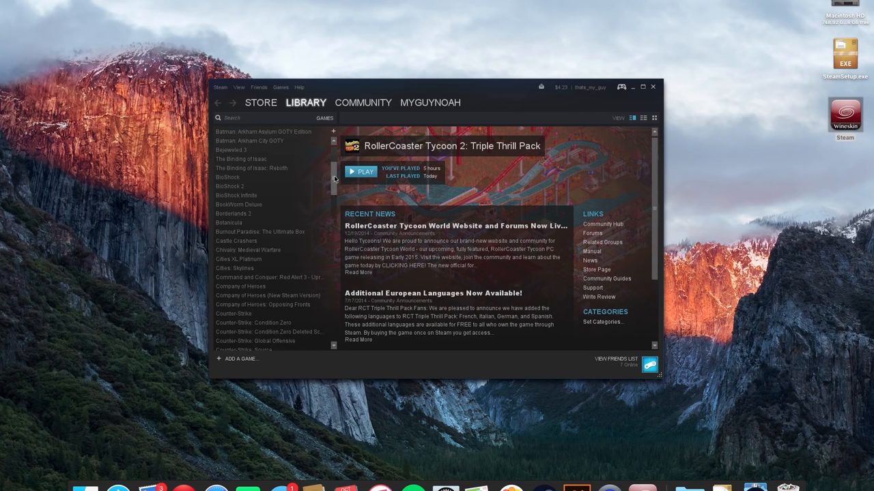